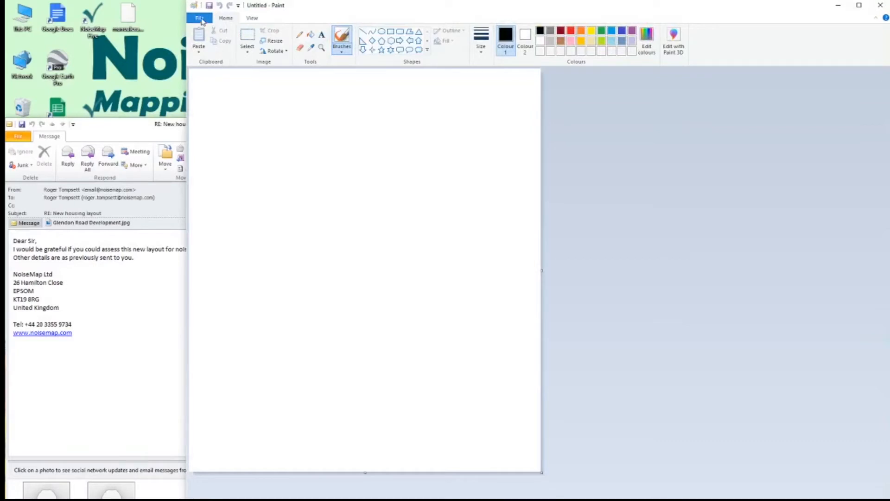
Open Glendon Road Development.jpg from Paint's recent pictures list.
{"action": "left_click", "coordinate": [200, 18]}
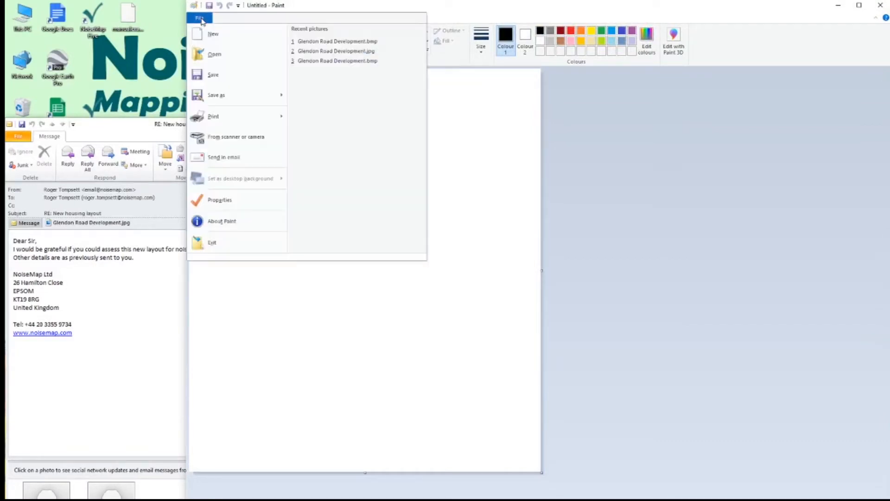
{"action": "left_click", "coordinate": [337, 50]}
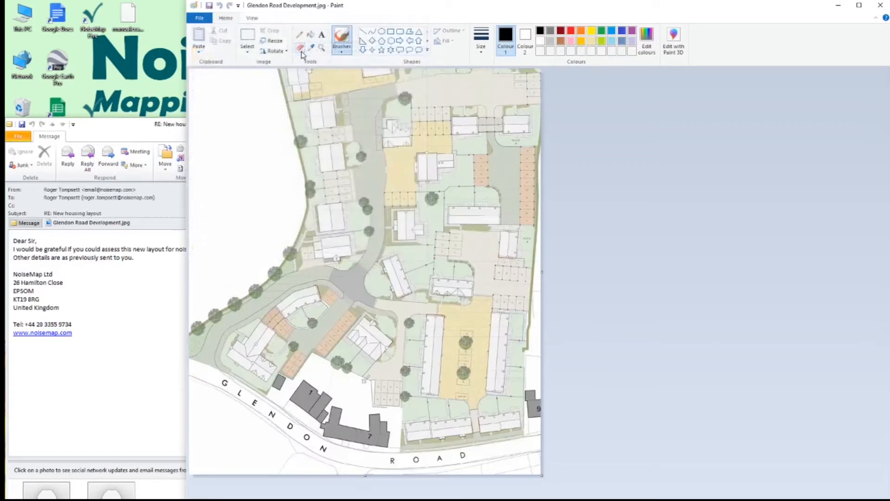
{"action": "mouse_move", "coordinate": [558, 356]}
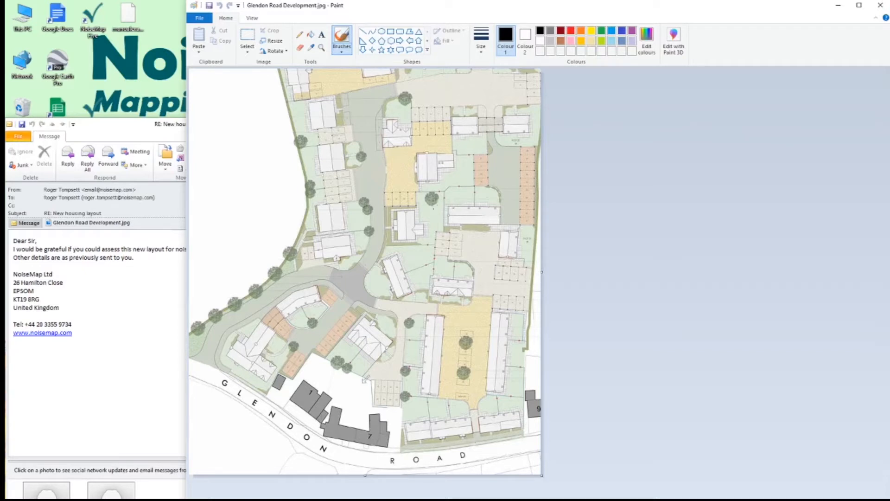
{"action": "mouse_move", "coordinate": [180, 17]}
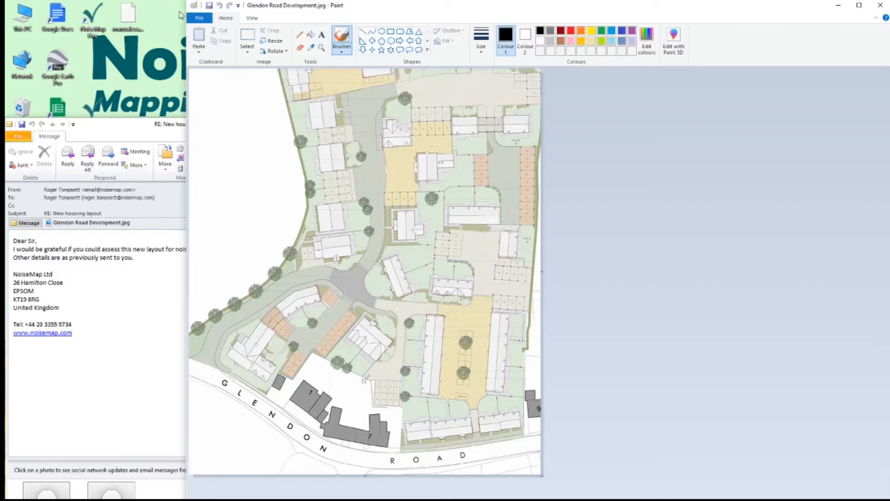
Save the layout as a 24-bit Bitmap named Glendon Road Development in the Glendon Road folder.
{"action": "left_click", "coordinate": [200, 18]}
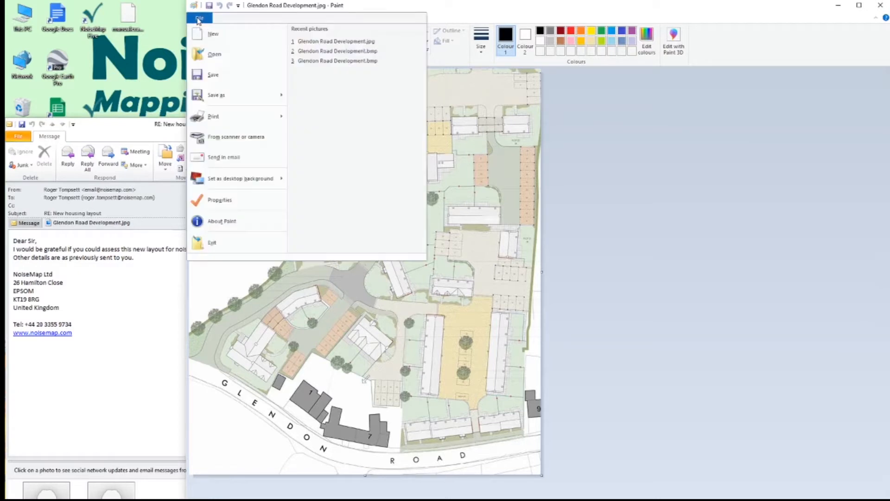
{"action": "left_click", "coordinate": [217, 95]}
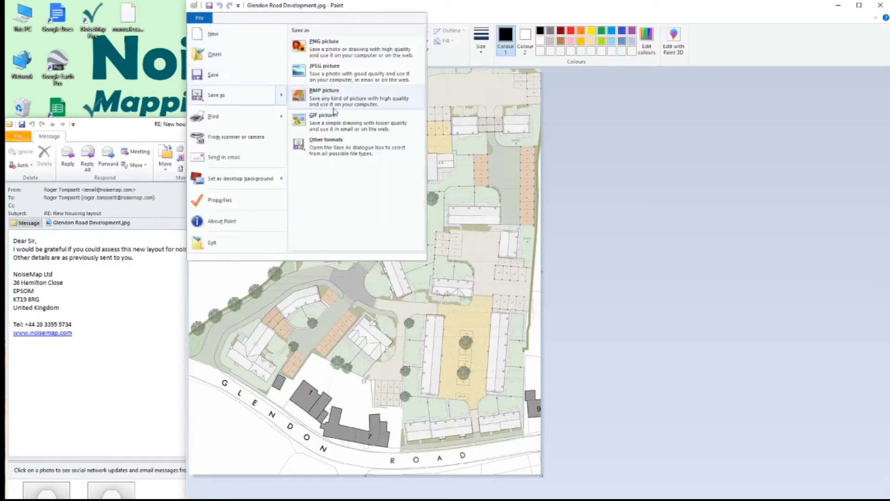
{"action": "mouse_move", "coordinate": [339, 110]}
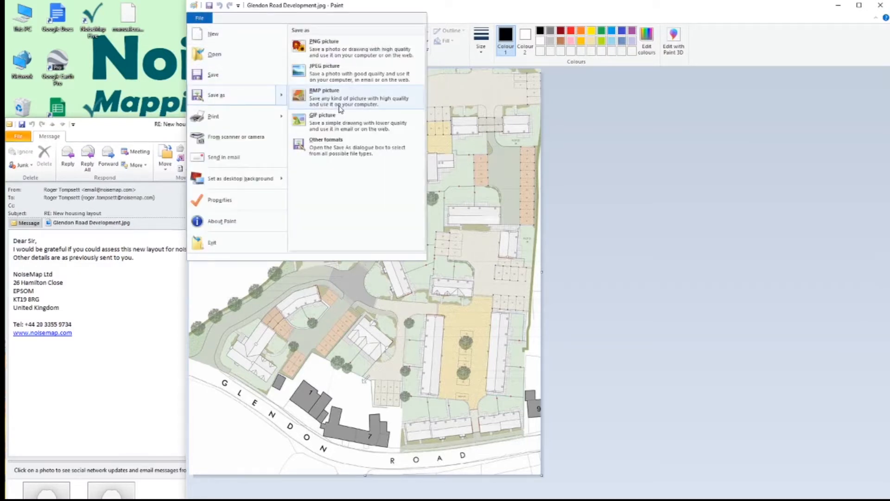
{"action": "left_click", "coordinate": [324, 98]}
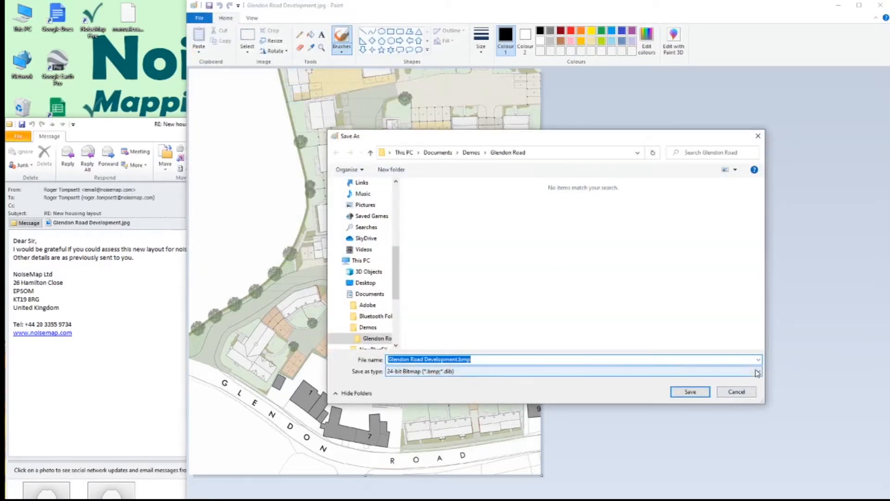
{"action": "left_click", "coordinate": [759, 372]}
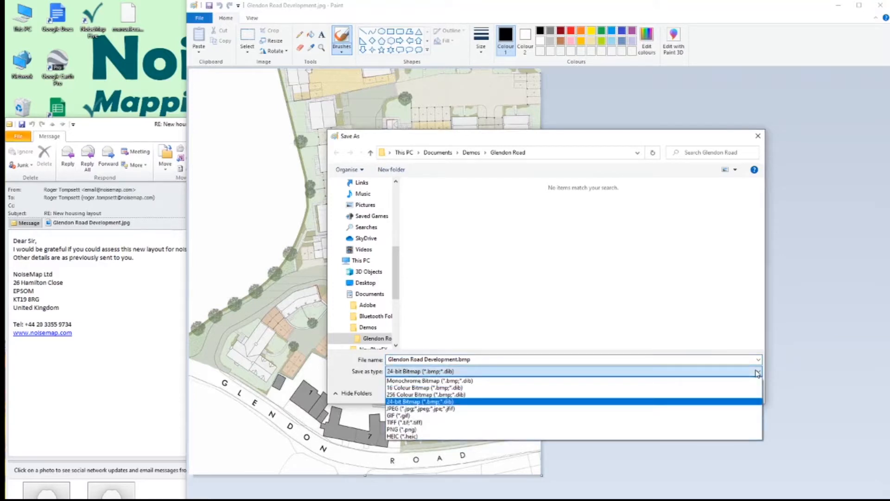
{"action": "mouse_move", "coordinate": [749, 419]}
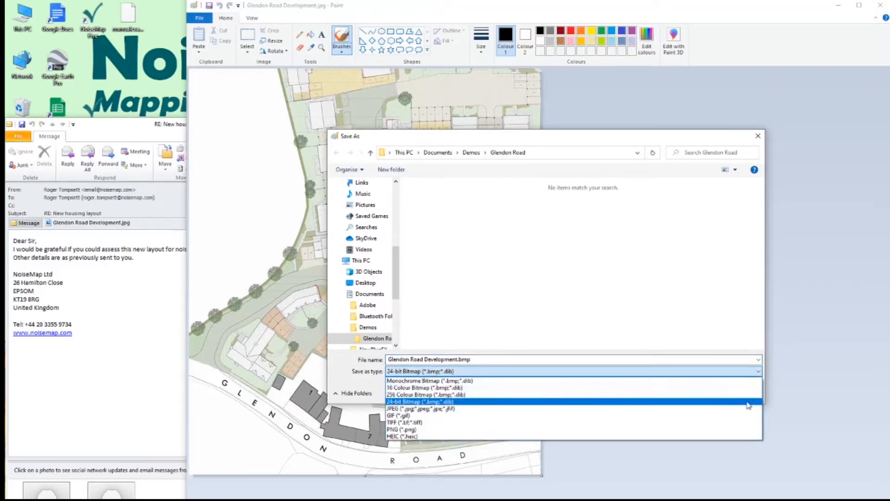
{"action": "left_click", "coordinate": [420, 401]}
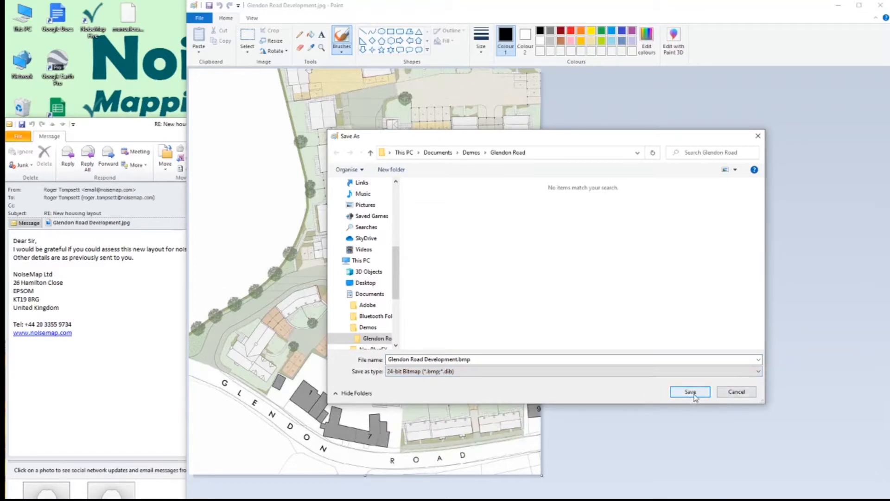
{"action": "left_click", "coordinate": [690, 391]}
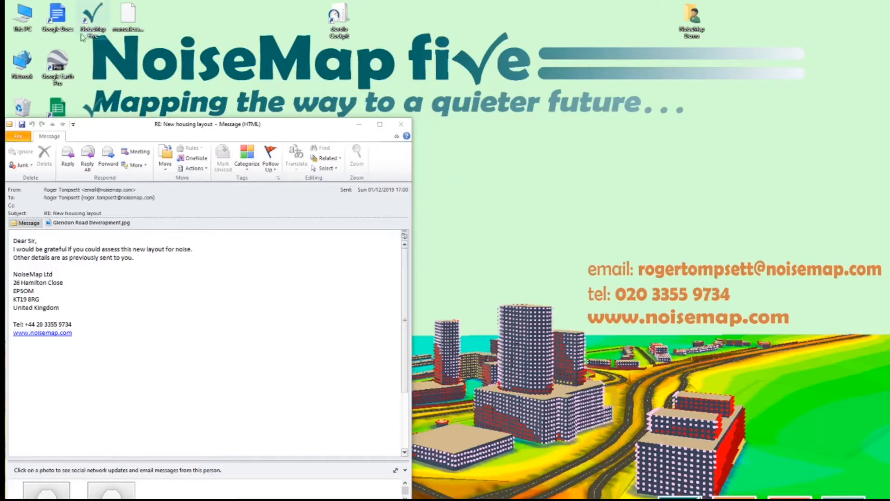
Launch NoiseMap Five from the desktop shortcut and bring up its file commands.
{"action": "double_click", "coordinate": [91, 18]}
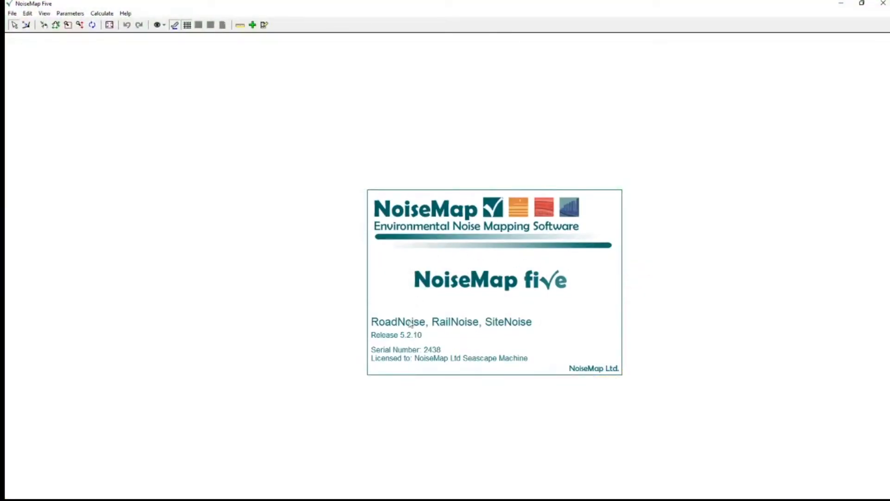
{"action": "left_click", "coordinate": [11, 13]}
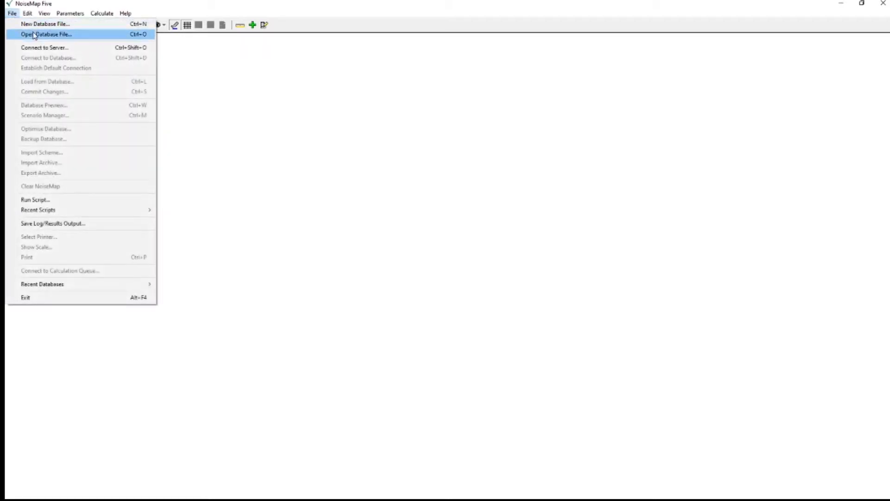
Start a new database named Glendon Road Development with description New Housing Layout.
{"action": "left_click", "coordinate": [45, 24]}
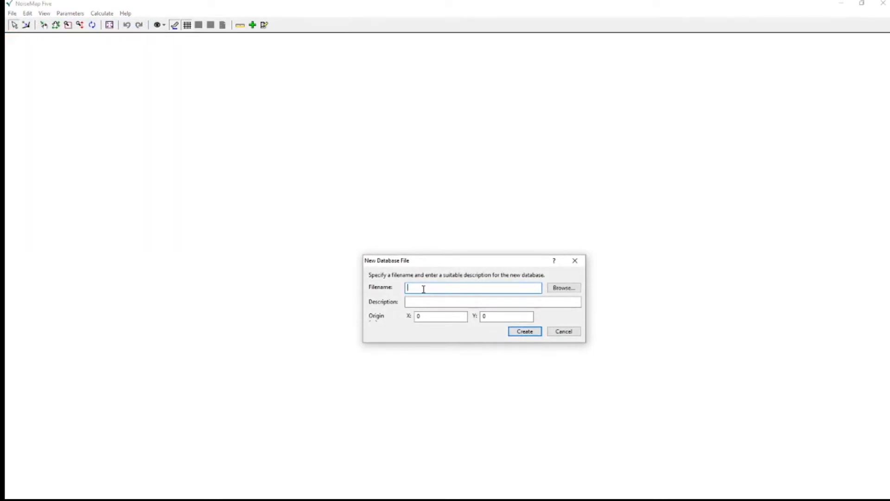
{"action": "type", "text": "Glendon Road"}
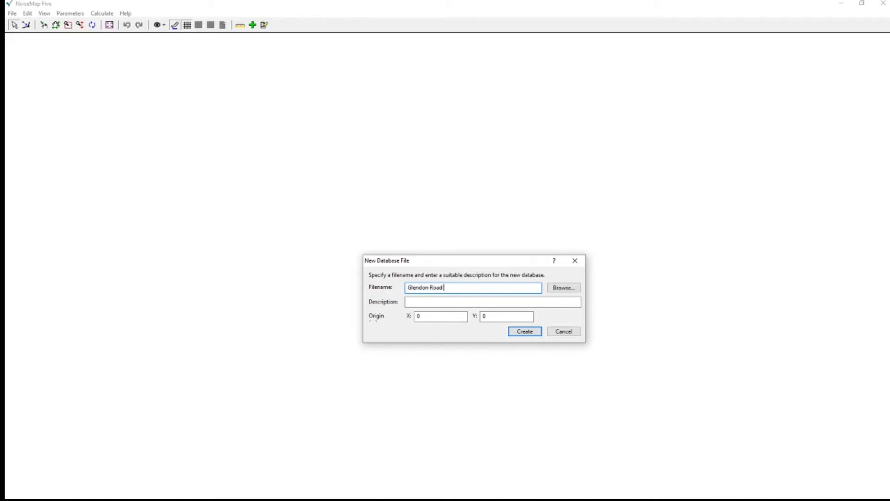
{"action": "type", "text": "Develo"}
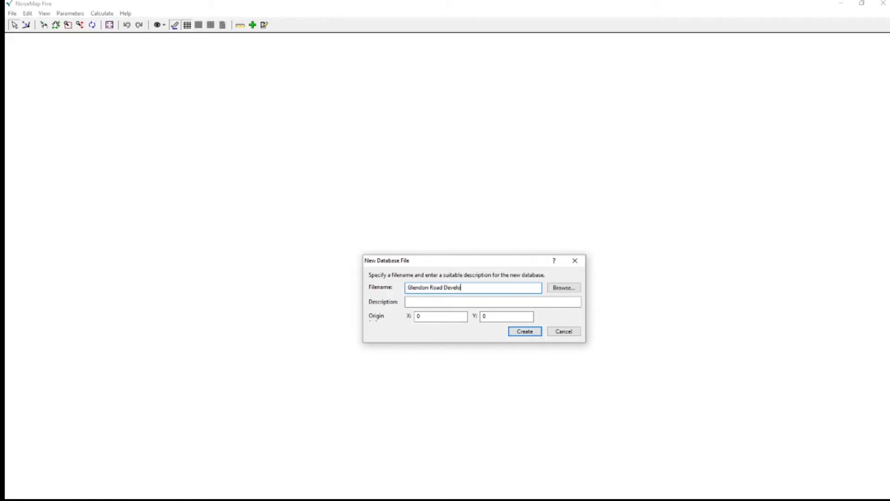
{"action": "type", "text": "pment"}
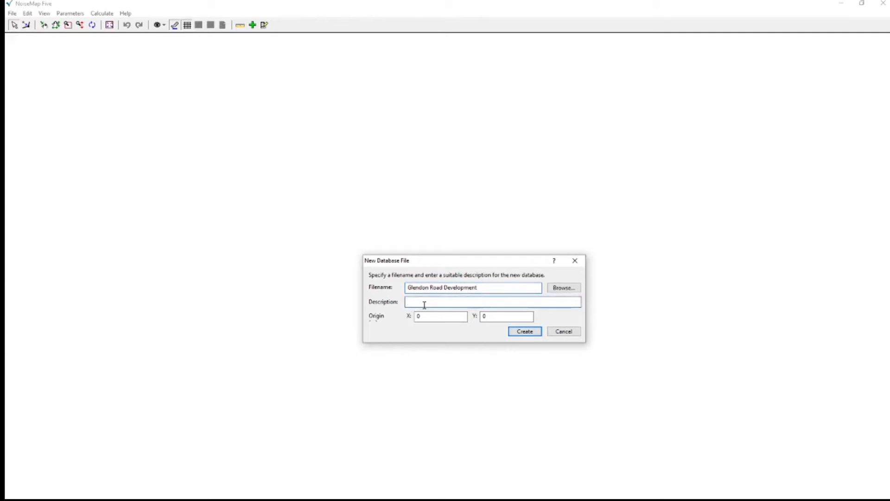
{"action": "type", "text": "New Housing Lay"}
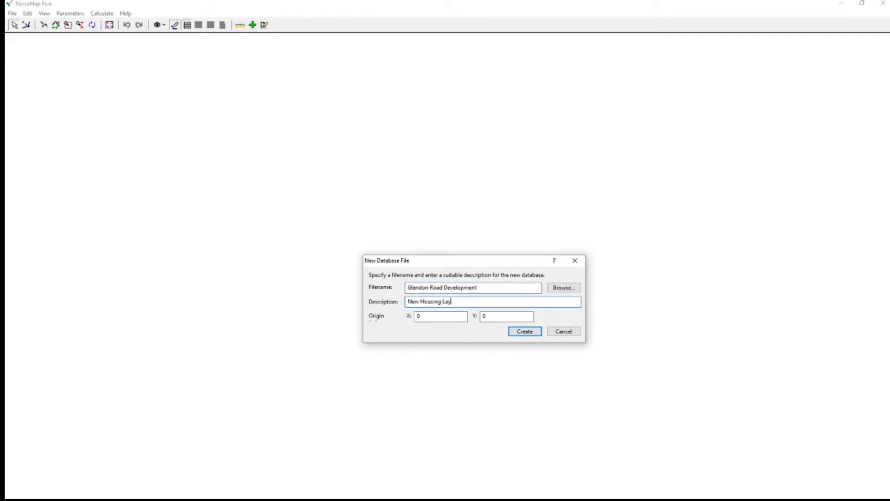
{"action": "type", "text": "out"}
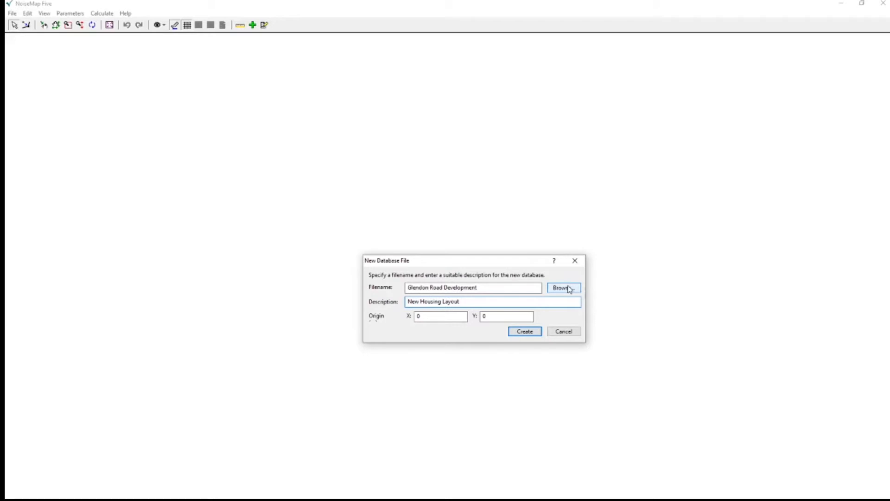
Browse and set the Glendon Road folder as the database file location.
{"action": "left_click", "coordinate": [564, 287]}
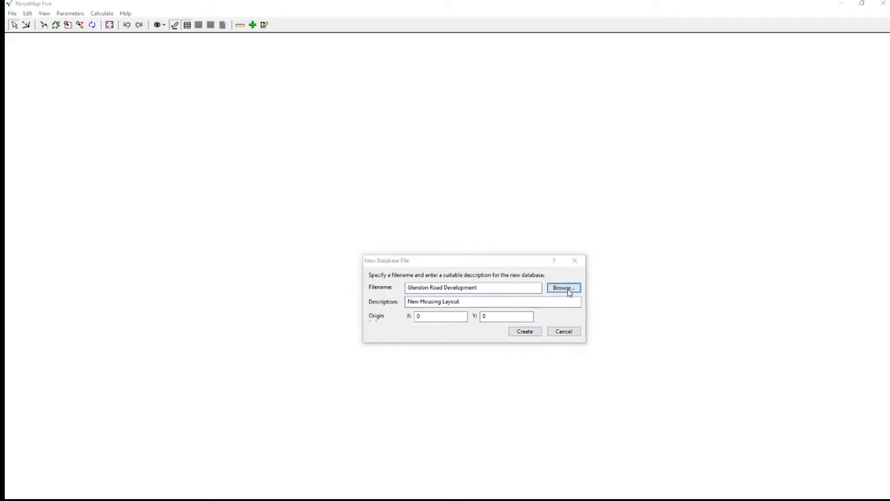
{"action": "left_click", "coordinate": [564, 287]}
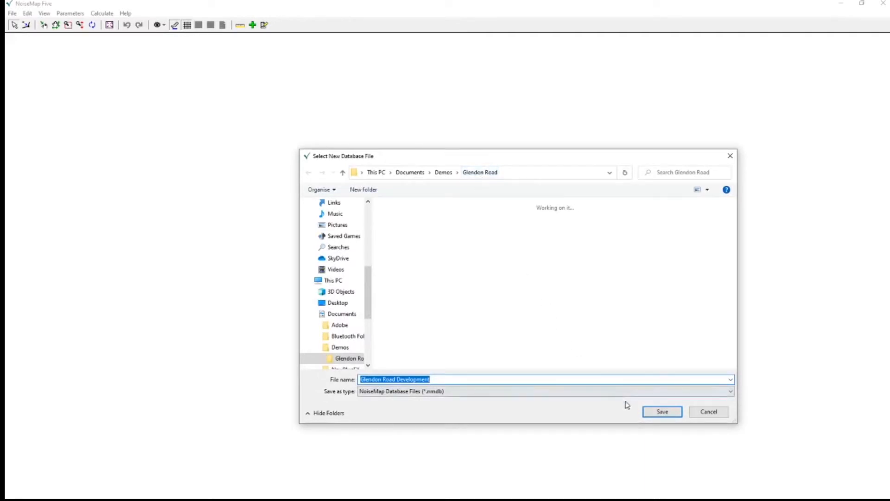
{"action": "mouse_move", "coordinate": [598, 407]}
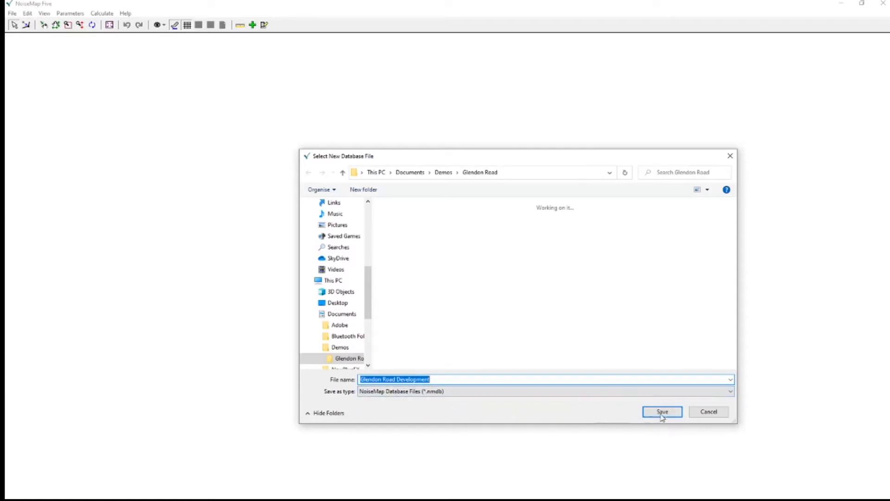
{"action": "left_click", "coordinate": [662, 412]}
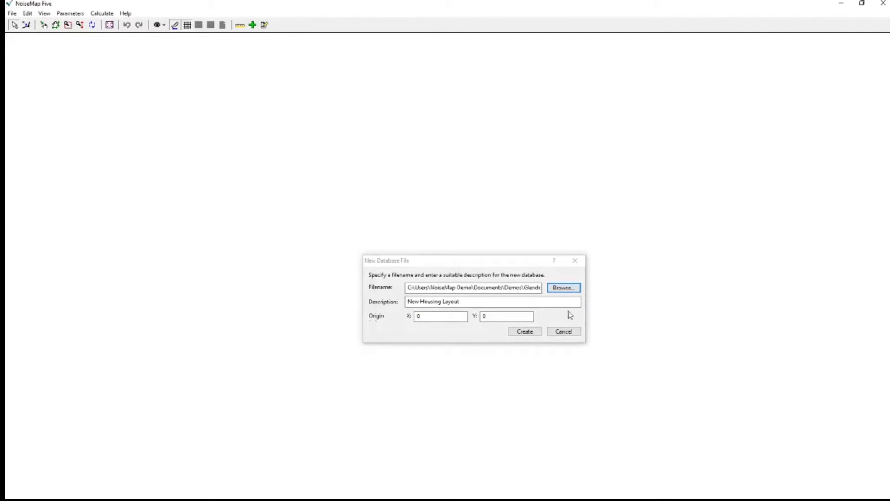
Create the Glendon Road Development.nmdb database and acknowledge the default parameters message.
{"action": "left_click", "coordinate": [524, 331]}
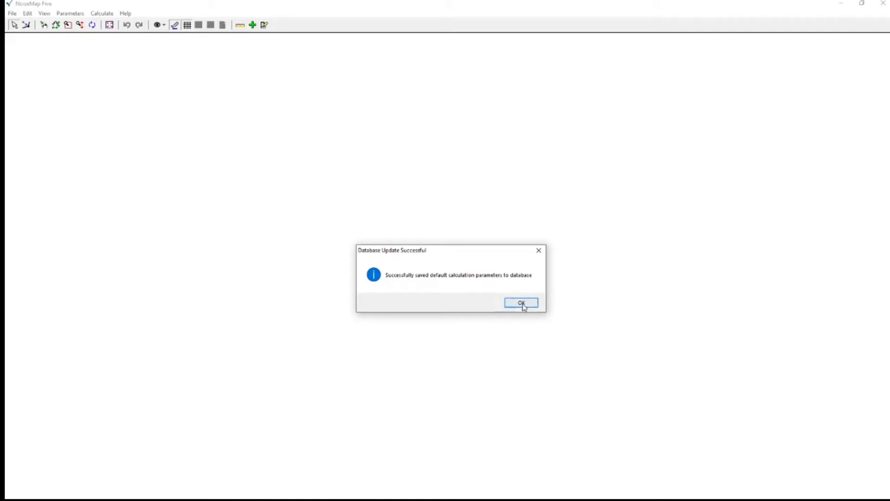
{"action": "left_click", "coordinate": [521, 302]}
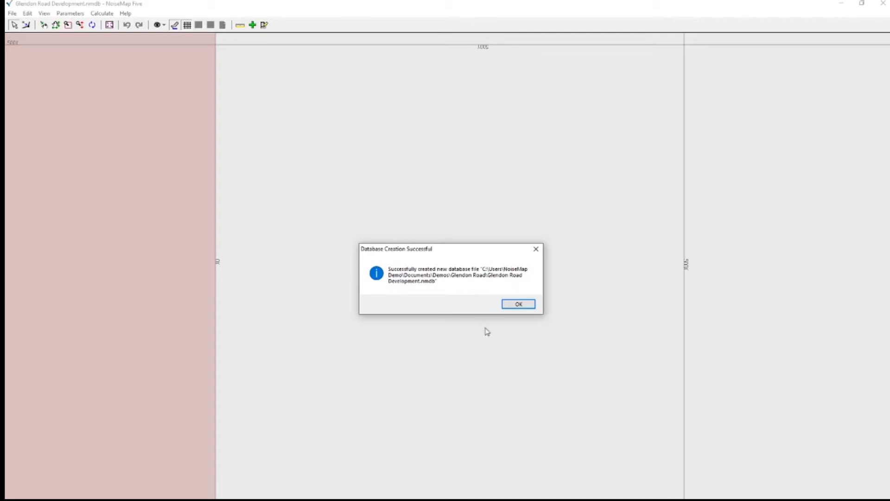
{"action": "mouse_move", "coordinate": [540, 336]}
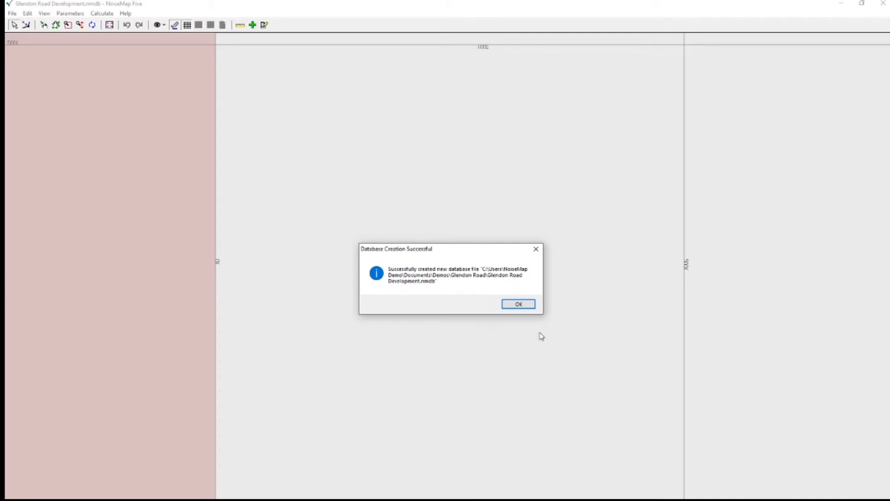
{"action": "mouse_move", "coordinate": [551, 329]}
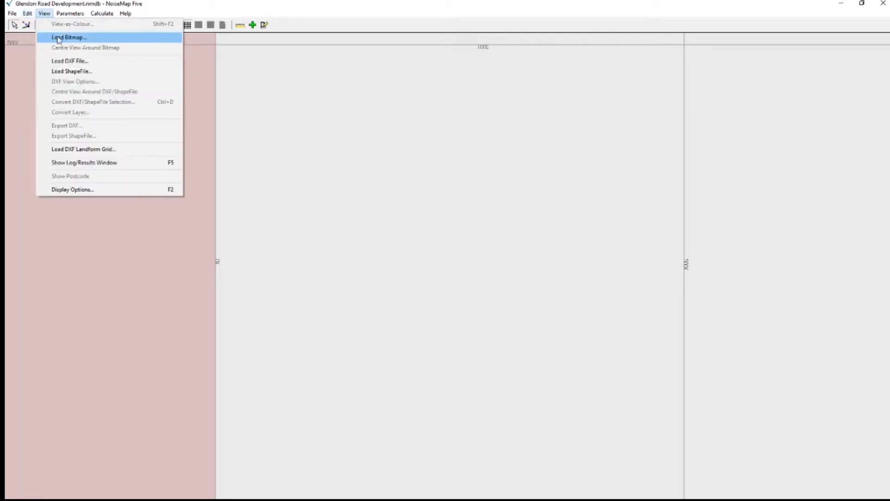
Load Glendon Road Development.bmp from the Glendon Road folder as the background bitmap.
{"action": "left_click", "coordinate": [71, 37]}
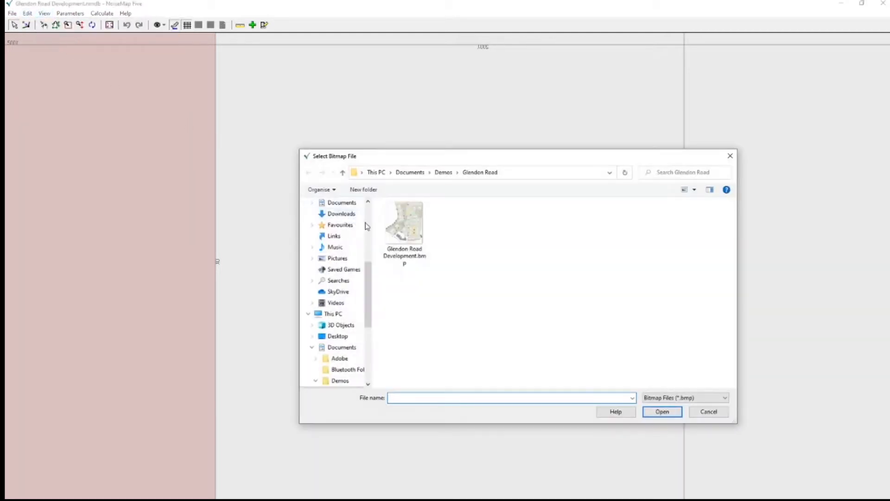
{"action": "mouse_move", "coordinate": [404, 223]}
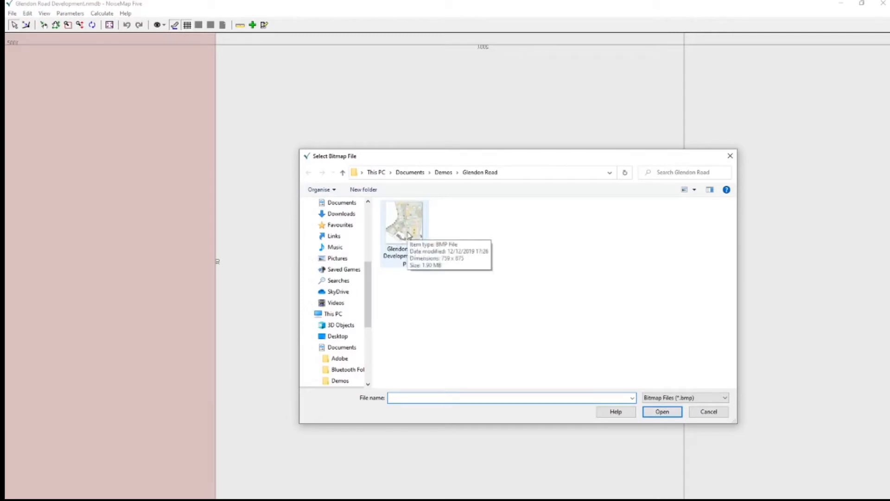
{"action": "left_click", "coordinate": [510, 398]}
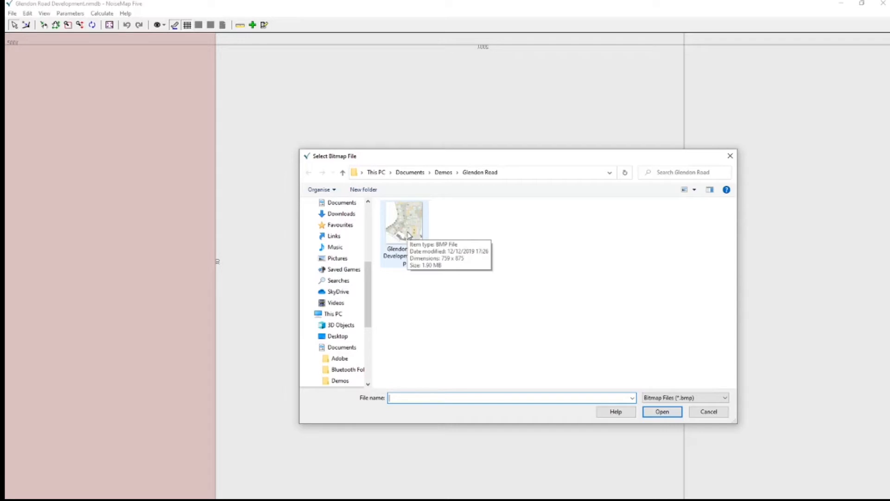
{"action": "left_click", "coordinate": [404, 224]}
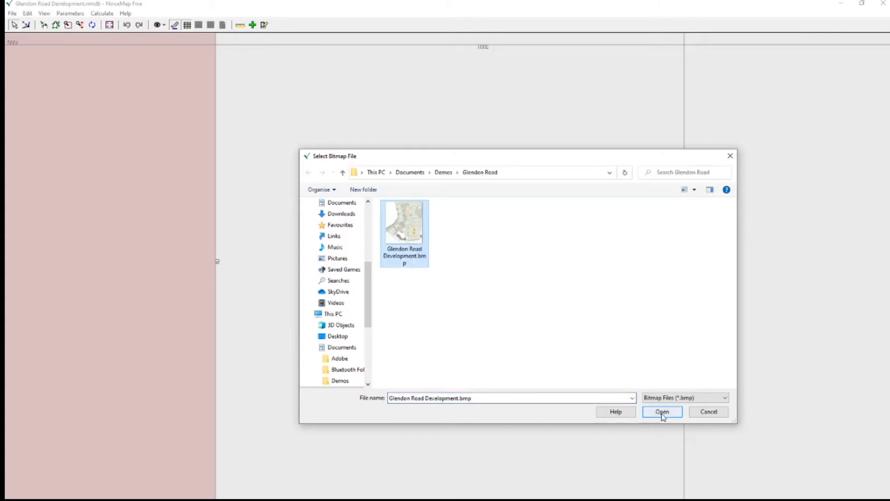
{"action": "left_click", "coordinate": [662, 411]}
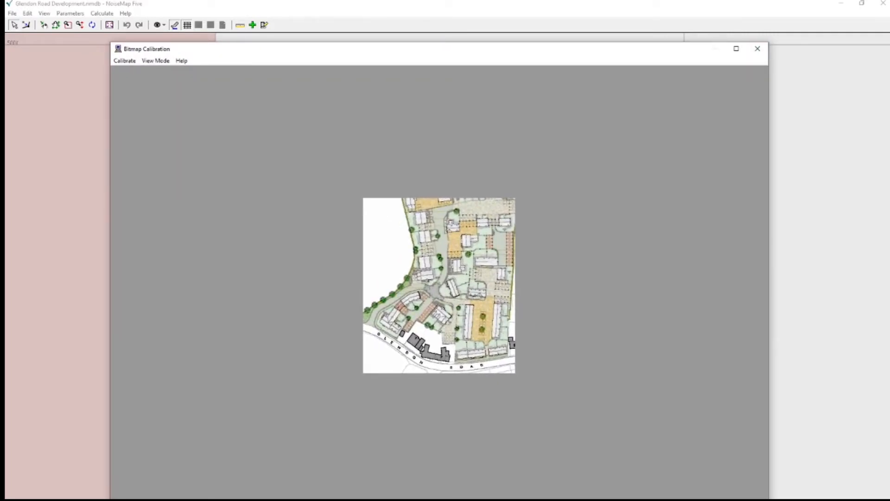
Switch the Bitmap Calibration view mode to Zoom to enlarge the site plan.
{"action": "left_click", "coordinate": [156, 61]}
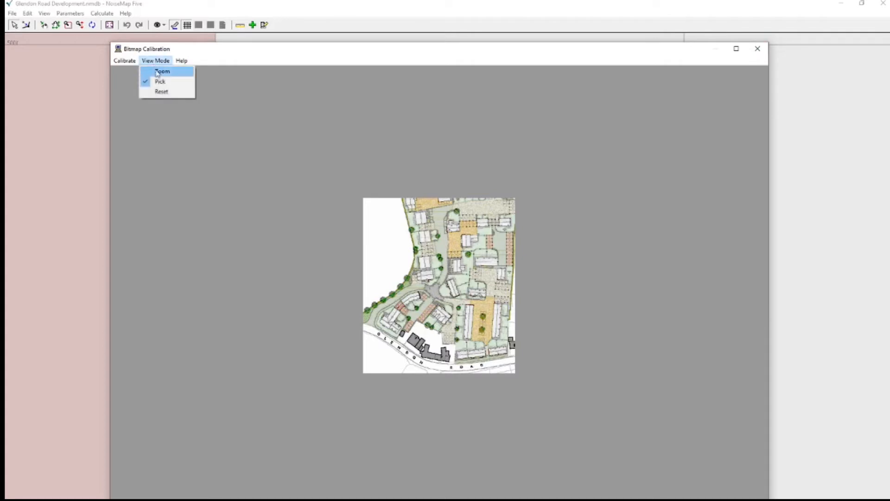
{"action": "left_click", "coordinate": [161, 70]}
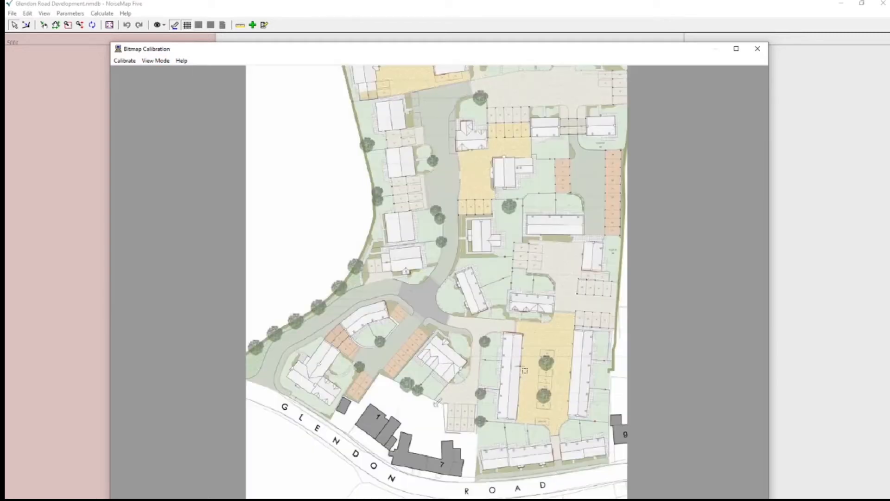
{"action": "mouse_move", "coordinate": [520, 366]}
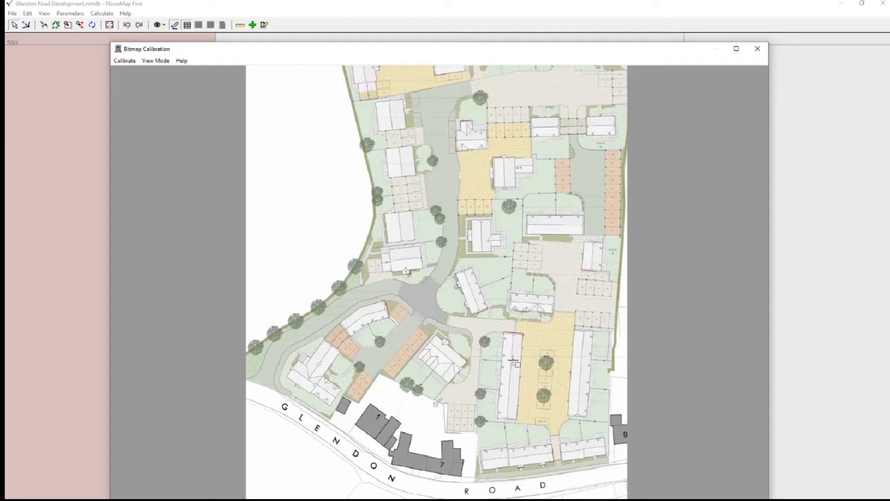
{"action": "mouse_move", "coordinate": [523, 348]}
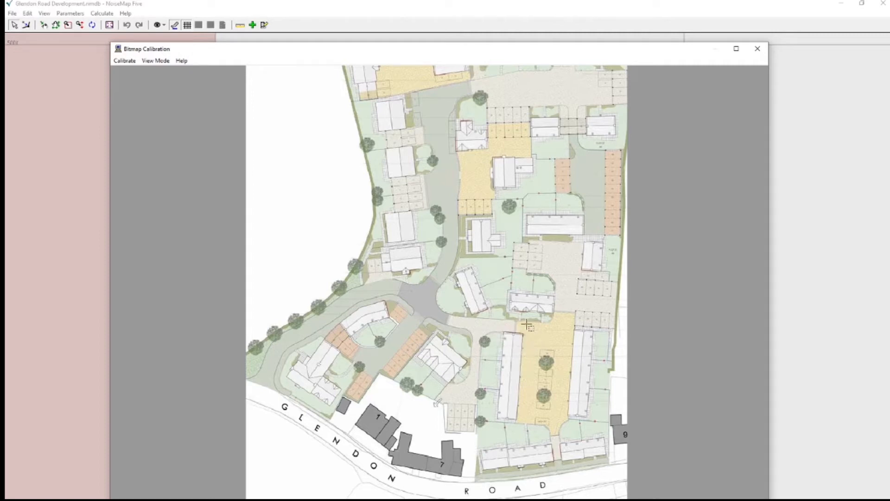
{"action": "mouse_move", "coordinate": [498, 339]}
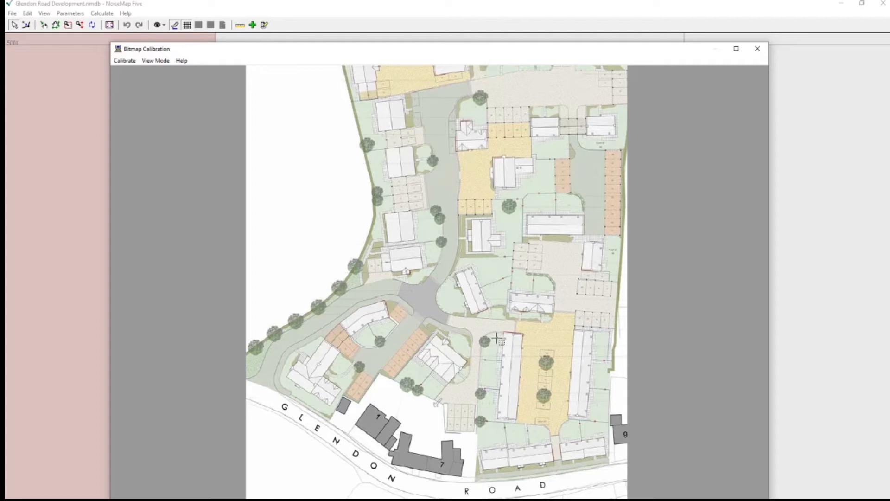
{"action": "mouse_move", "coordinate": [494, 327]}
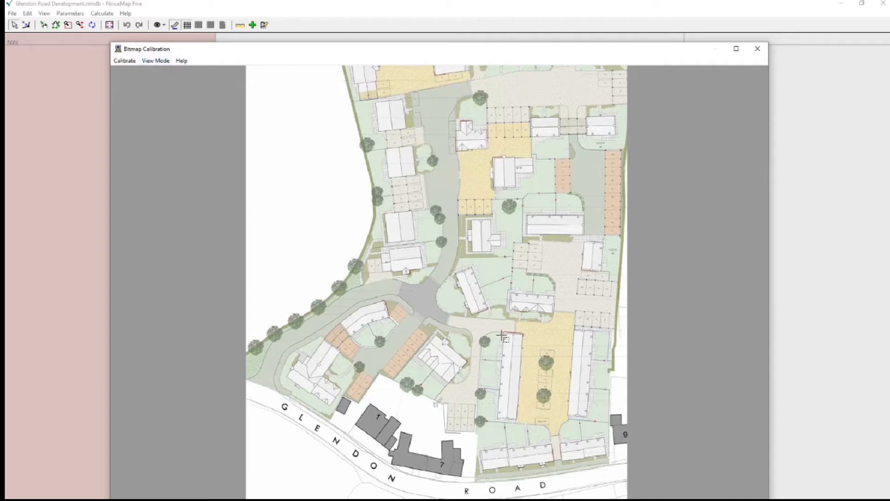
{"action": "mouse_move", "coordinate": [498, 325]}
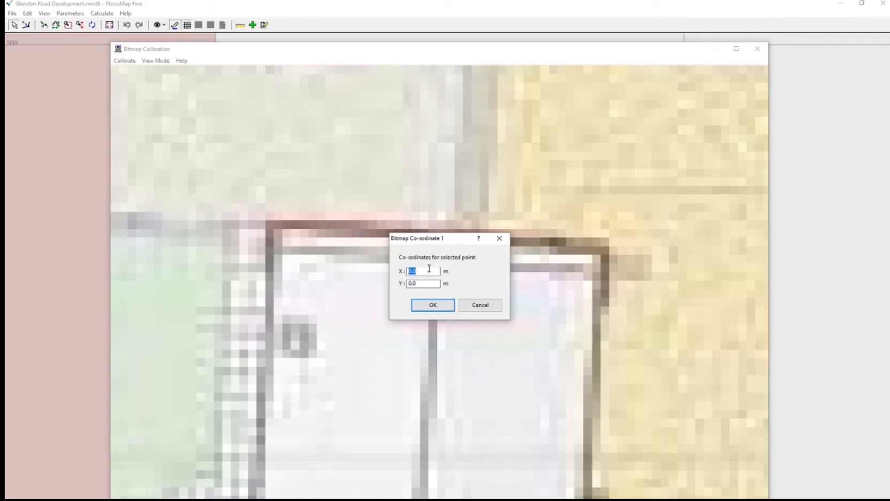
Enter calibration point 1 at X 1000 and point 2 at X 1010, Y 1000.
{"action": "type", "text": "1000"}
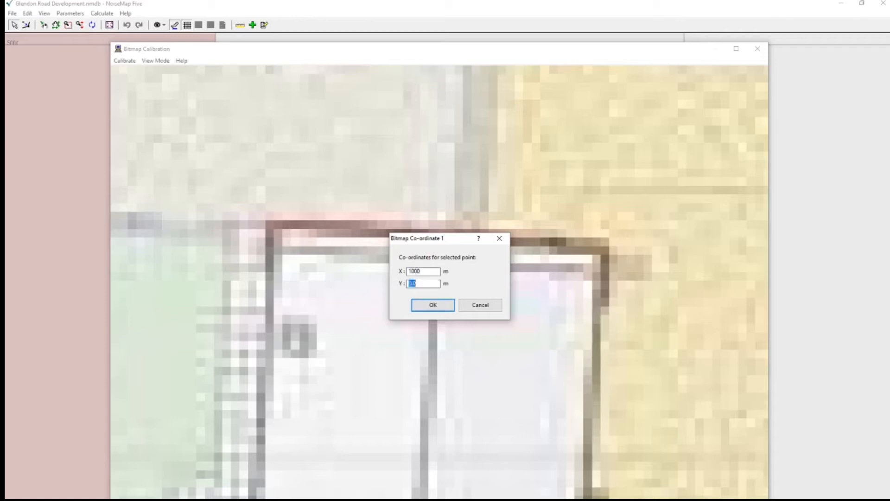
{"action": "left_click", "coordinate": [433, 305]}
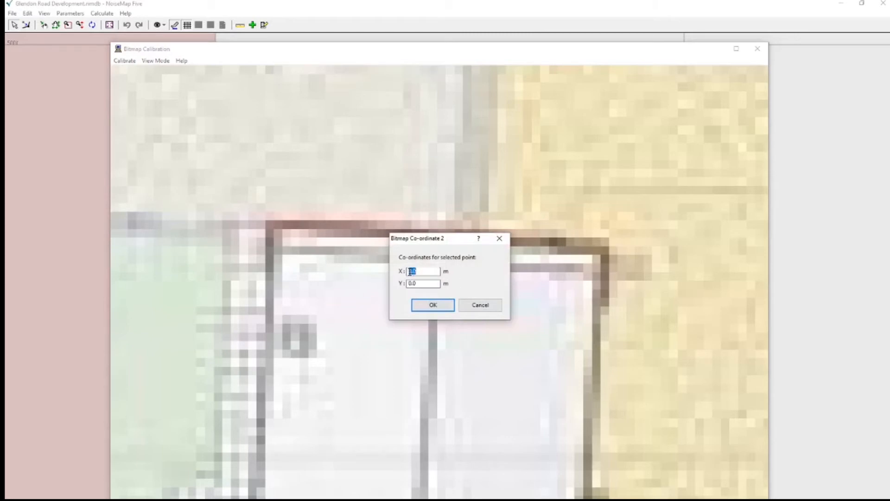
{"action": "type", "text": "10"}
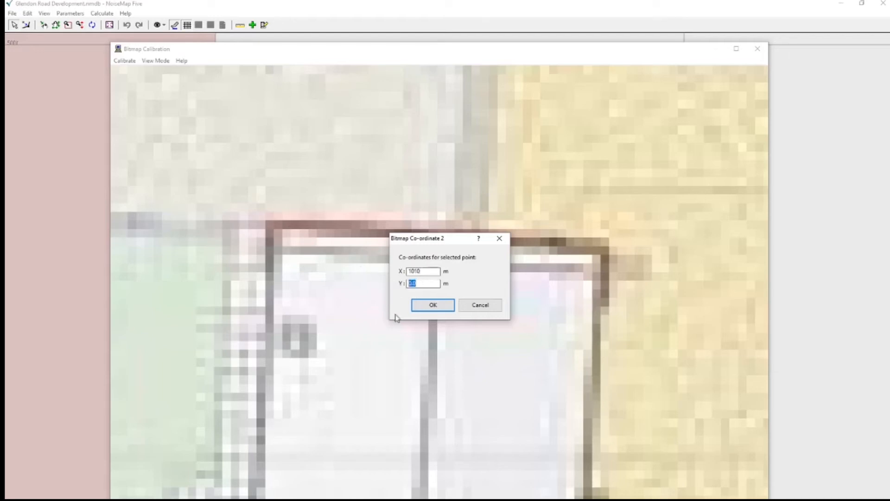
{"action": "type", "text": "1000"}
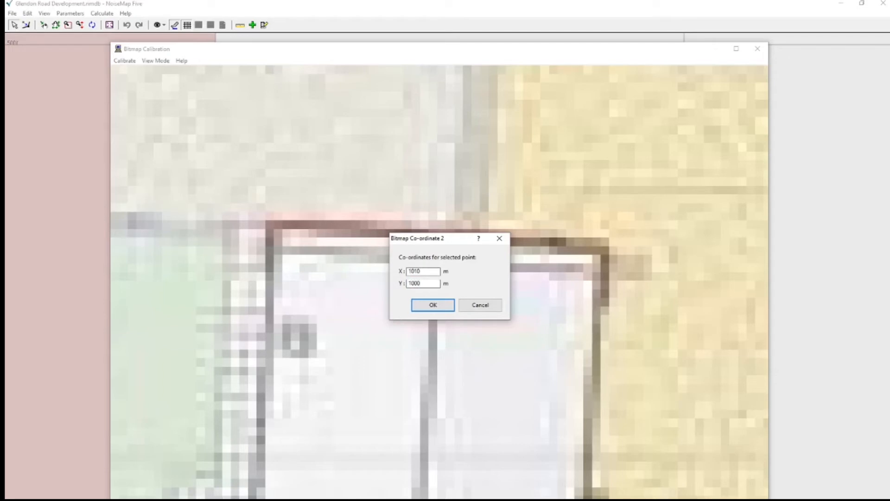
{"action": "left_click", "coordinate": [433, 305]}
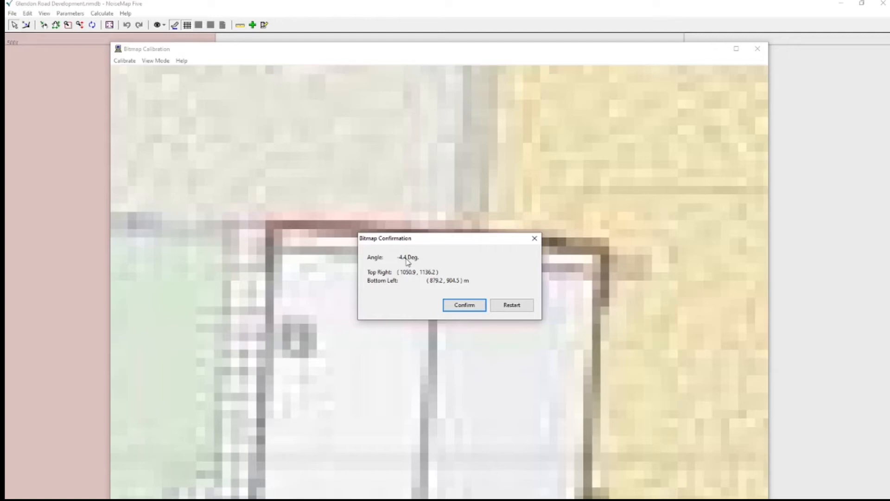
{"action": "mouse_move", "coordinate": [432, 285]}
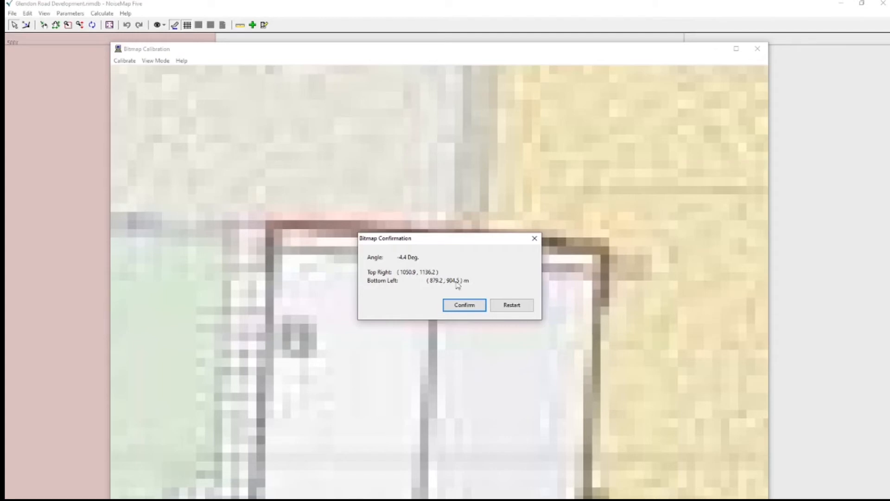
{"action": "mouse_move", "coordinate": [483, 281]}
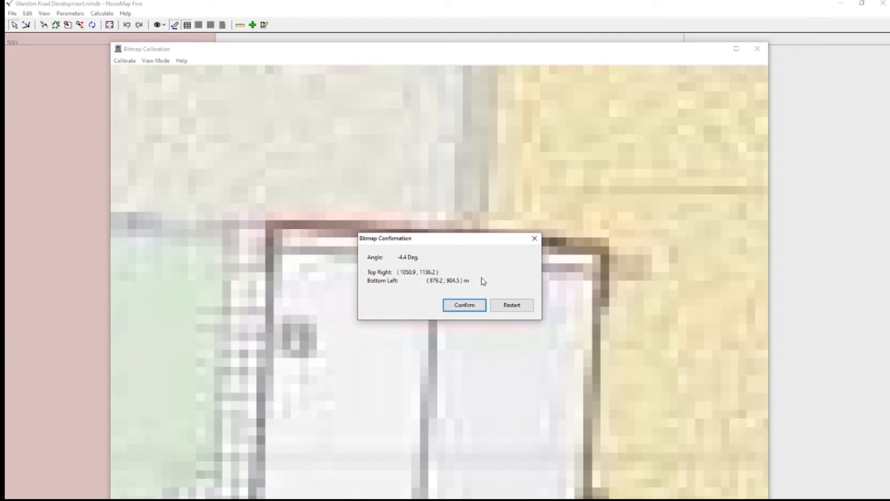
Confirm the calibration result with its -4.4° angle and computed corners.
{"action": "left_click", "coordinate": [463, 305]}
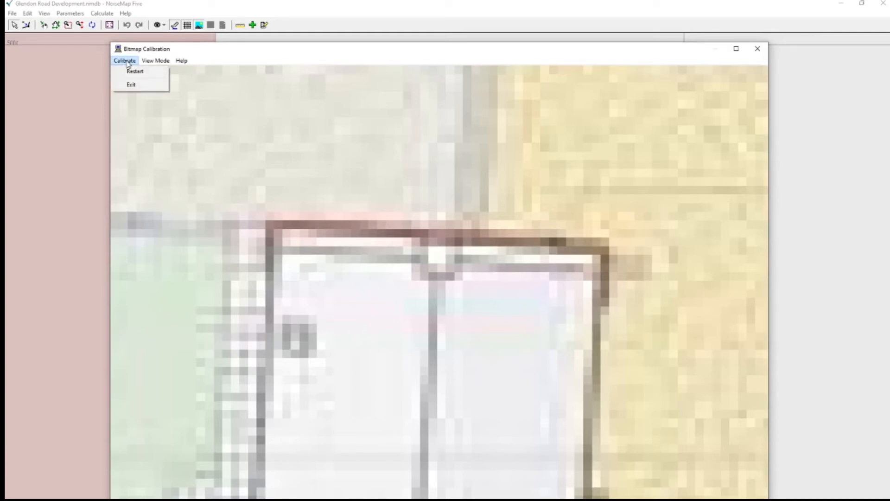
Exit calibration and save the calibrated plan as Glendon Road Development.rnb in the Glendon Road folder.
{"action": "left_click", "coordinate": [135, 72]}
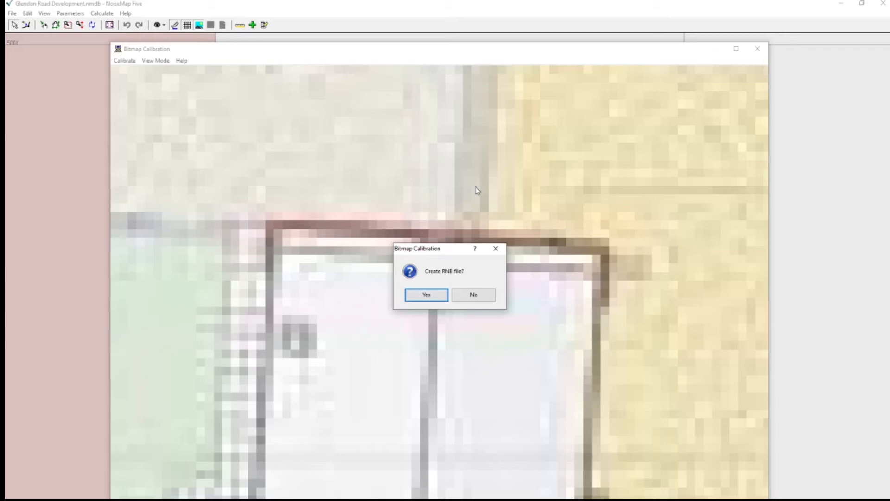
{"action": "mouse_move", "coordinate": [423, 282]}
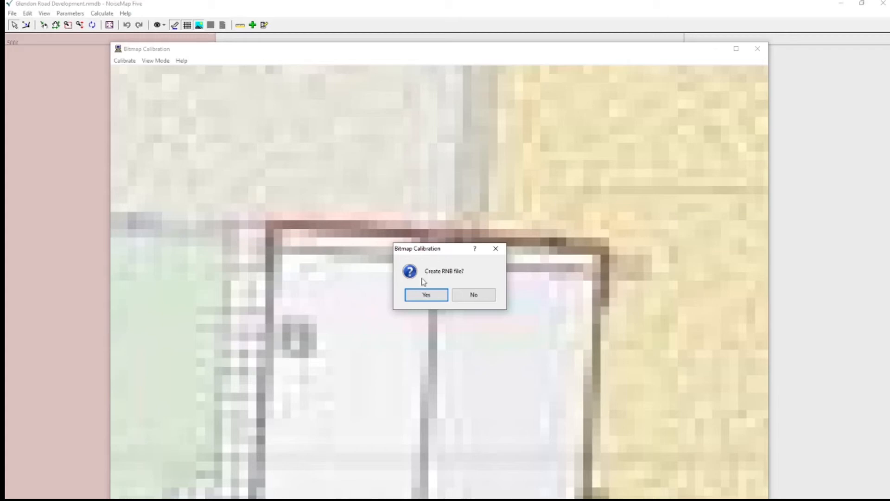
{"action": "left_click", "coordinate": [426, 295]}
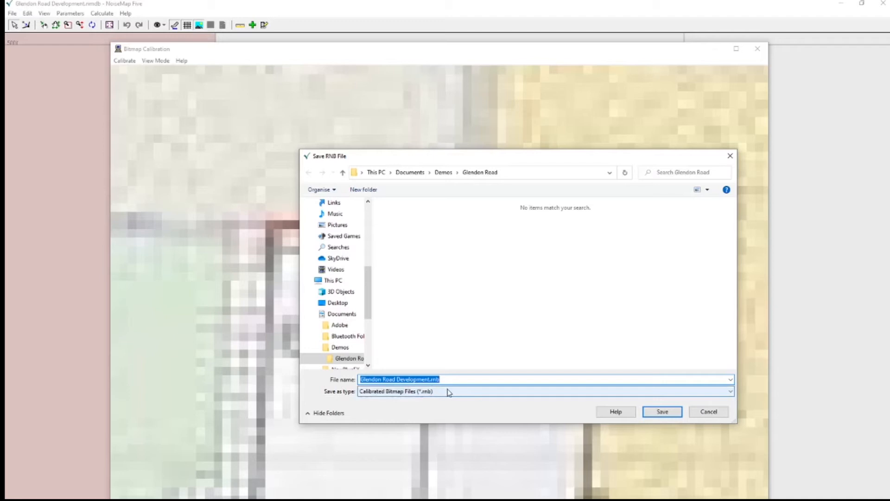
{"action": "left_click", "coordinate": [662, 412]}
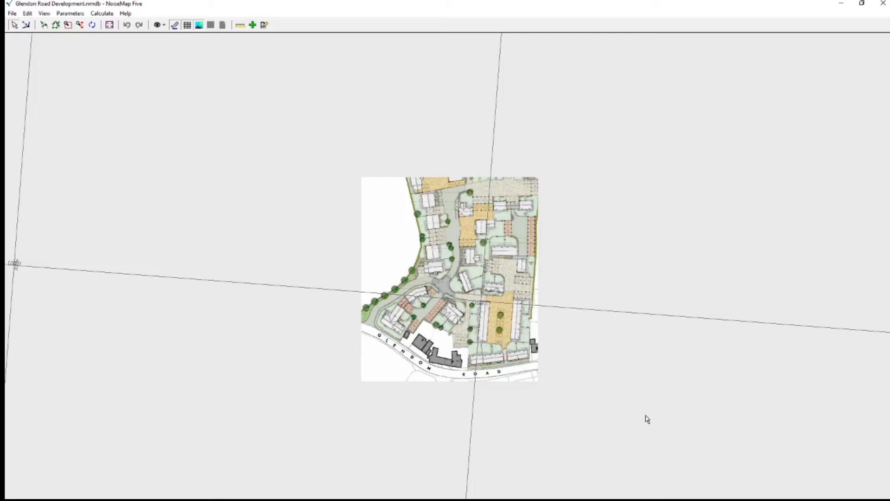
{"action": "mouse_move", "coordinate": [110, 61]}
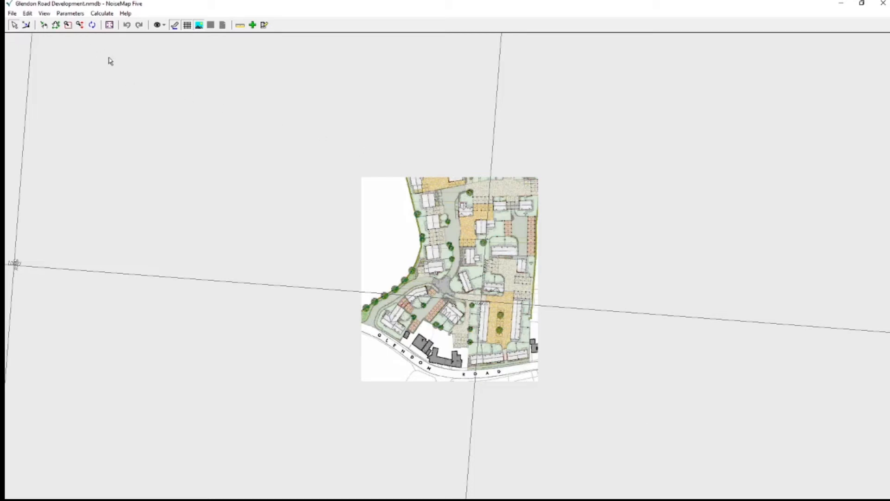
{"action": "mouse_move", "coordinate": [123, 95]}
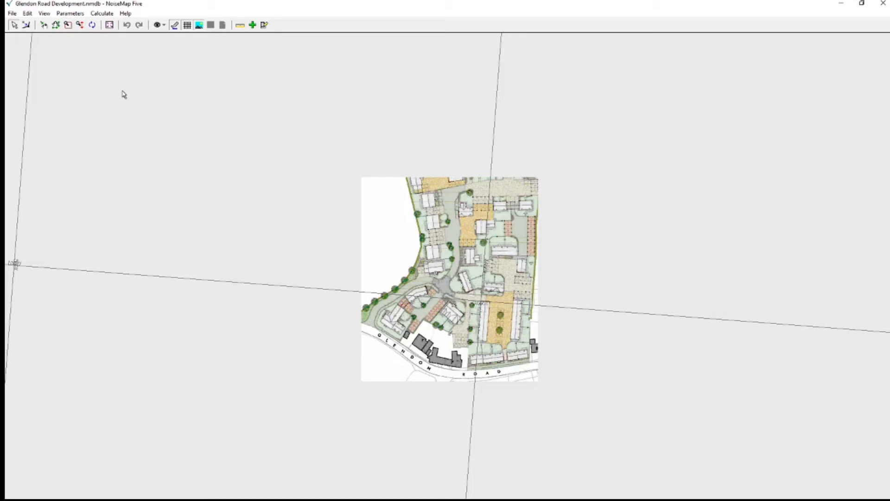
{"action": "mouse_move", "coordinate": [69, 26]}
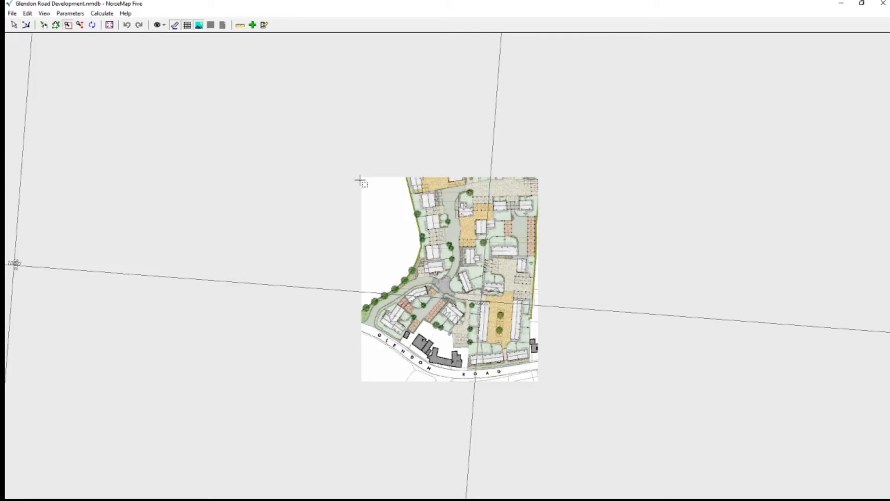
Zoom a window around the southern Glendon Road part of the site plan.
{"action": "left_click_drag", "start_coordinate": [361, 180], "coordinate": [544, 389]}
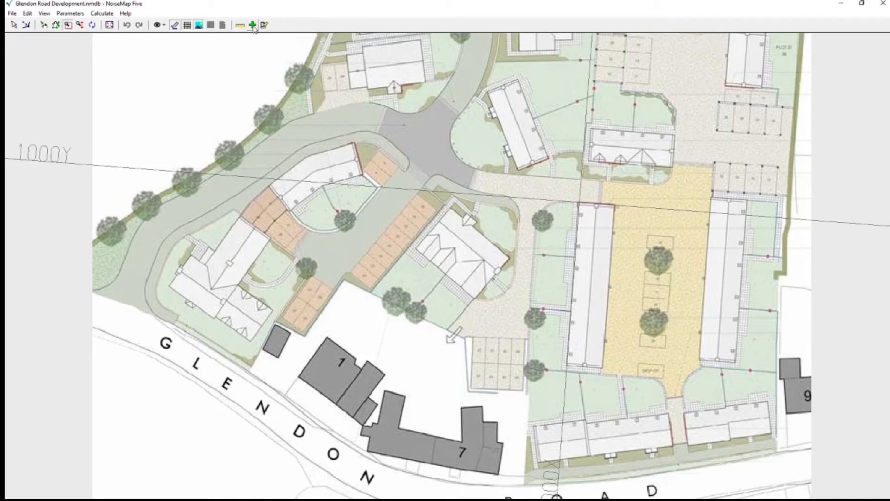
{"action": "mouse_move", "coordinate": [253, 25]}
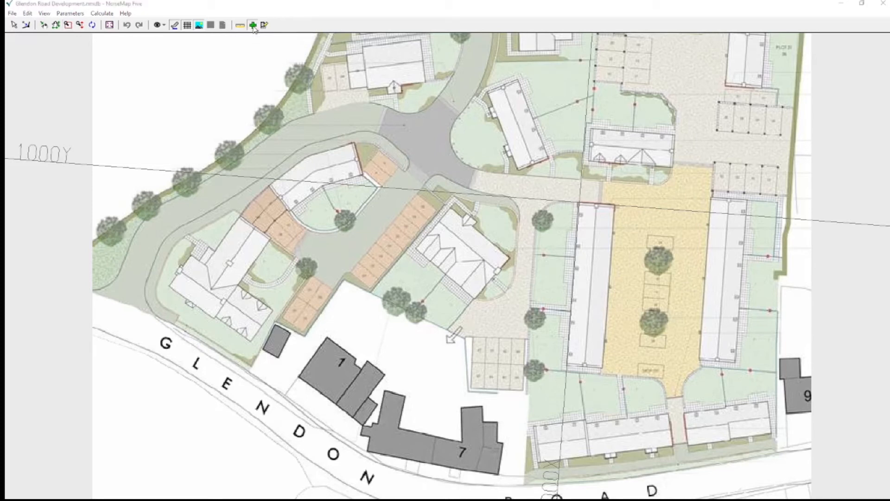
Add Road Segments with heights generated automatically from the NoiseMap Ground Model.
{"action": "left_click", "coordinate": [250, 24]}
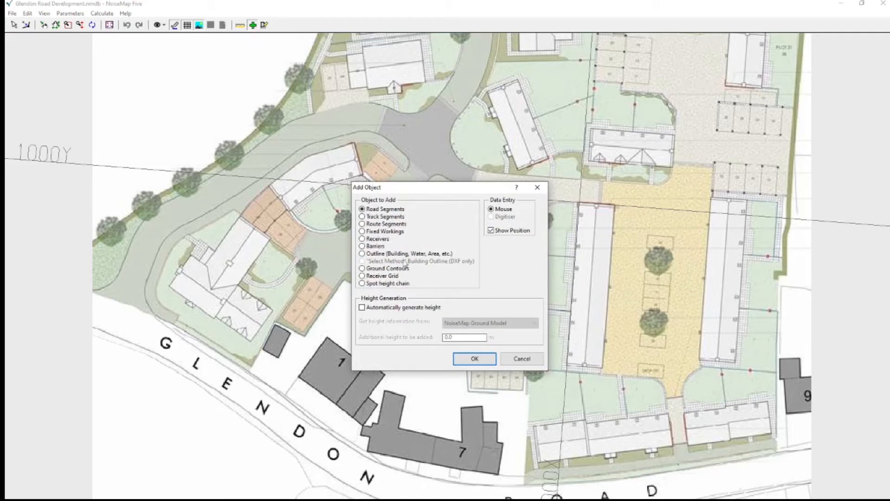
{"action": "left_click", "coordinate": [363, 307]}
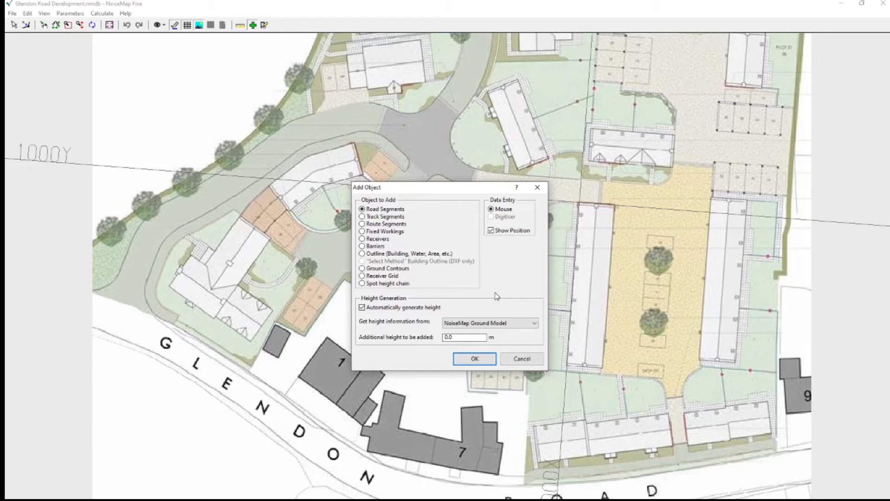
{"action": "mouse_move", "coordinate": [506, 343]}
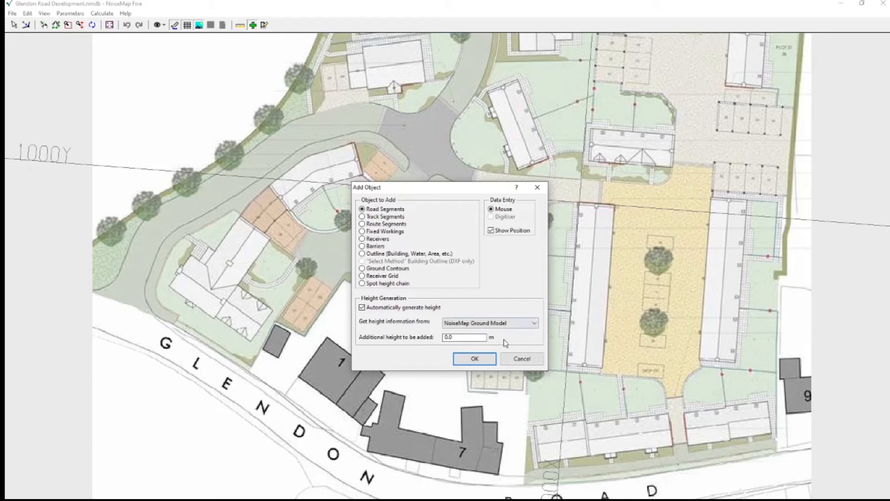
{"action": "mouse_move", "coordinate": [460, 347]}
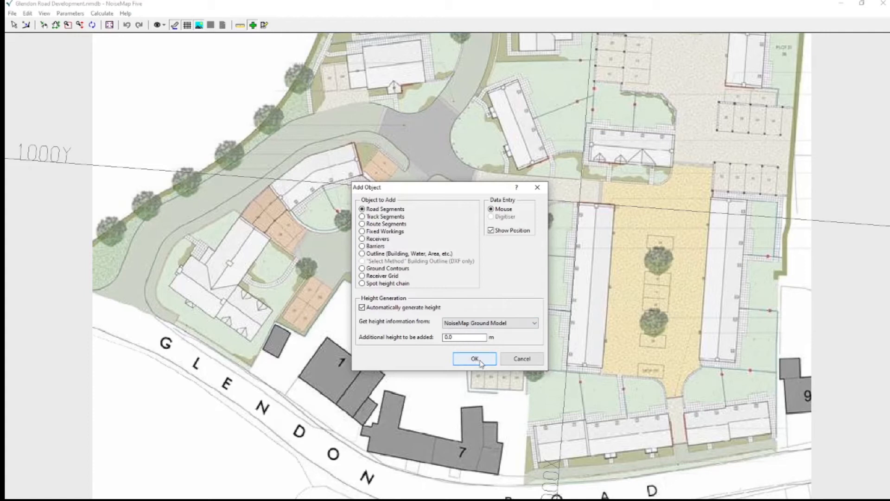
{"action": "left_click", "coordinate": [474, 358]}
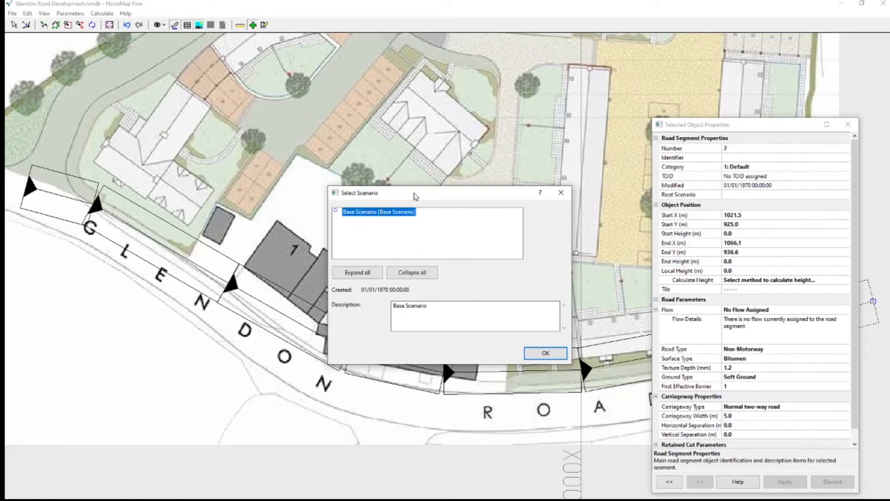
{"action": "mouse_move", "coordinate": [466, 226]}
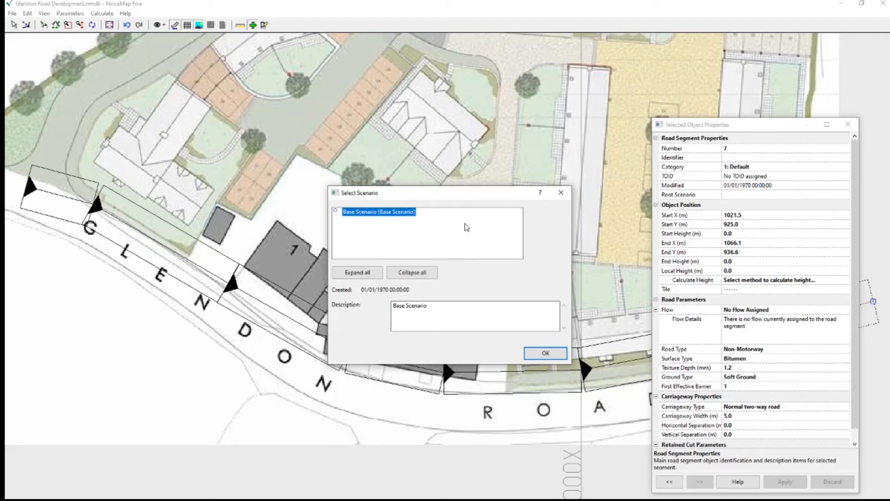
{"action": "mouse_move", "coordinate": [476, 245]}
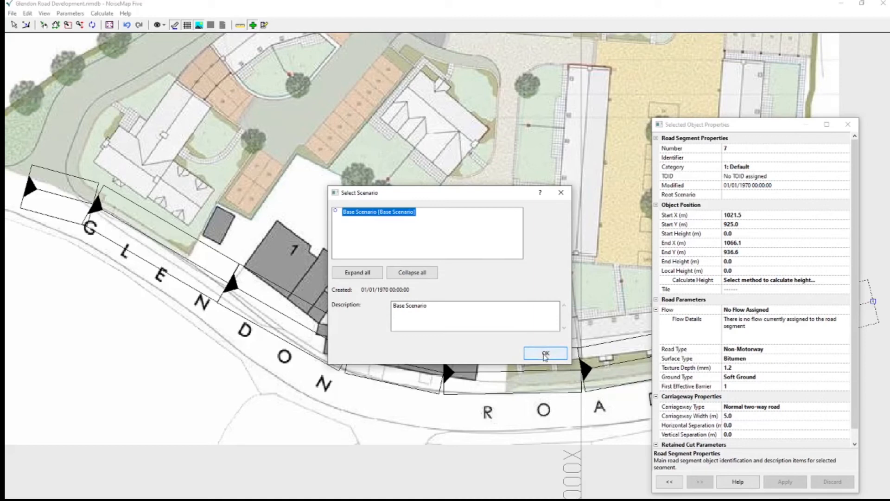
Assign the digitised Glendon Road segment chain to the Base Scenario.
{"action": "left_click", "coordinate": [545, 352]}
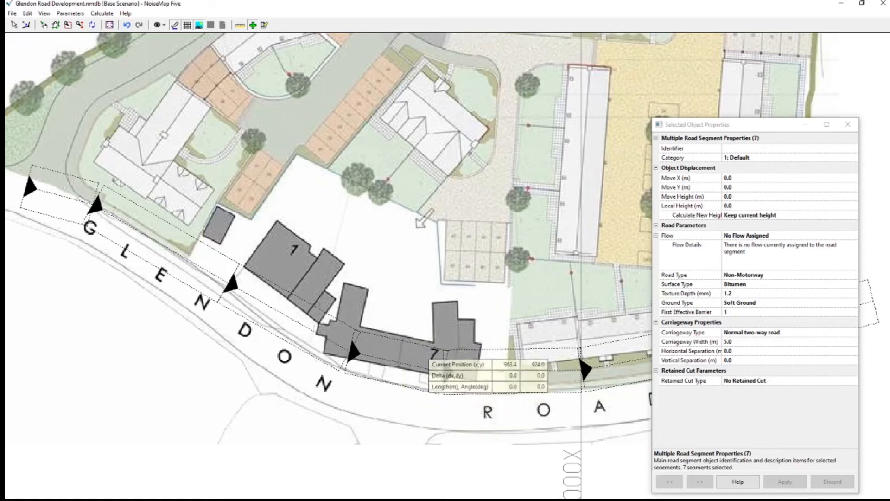
{"action": "mouse_move", "coordinate": [354, 162]}
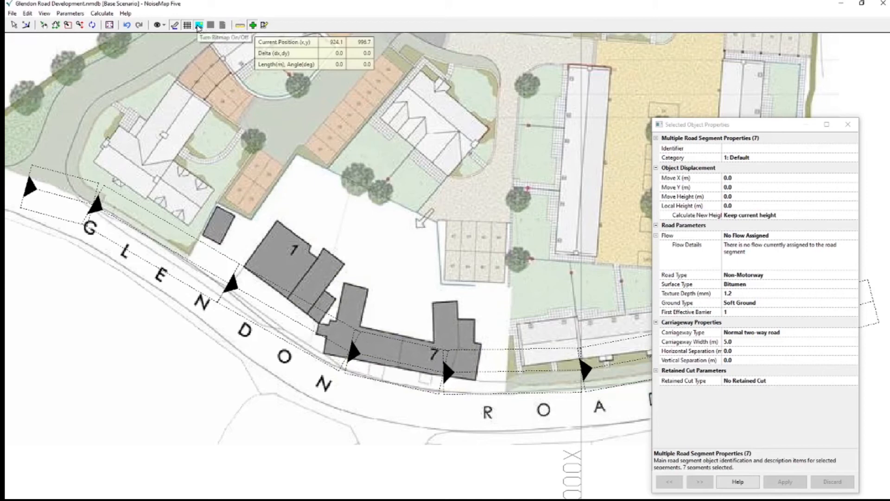
{"action": "left_click", "coordinate": [199, 25]}
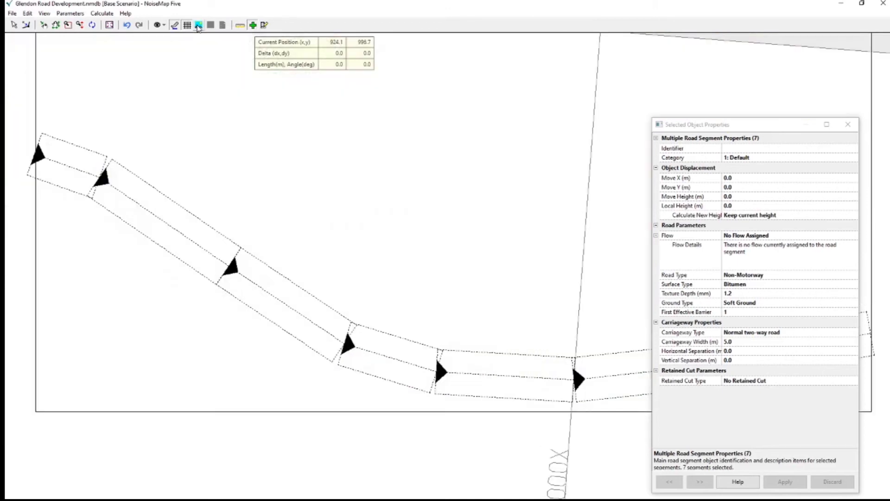
{"action": "left_click", "coordinate": [199, 25]}
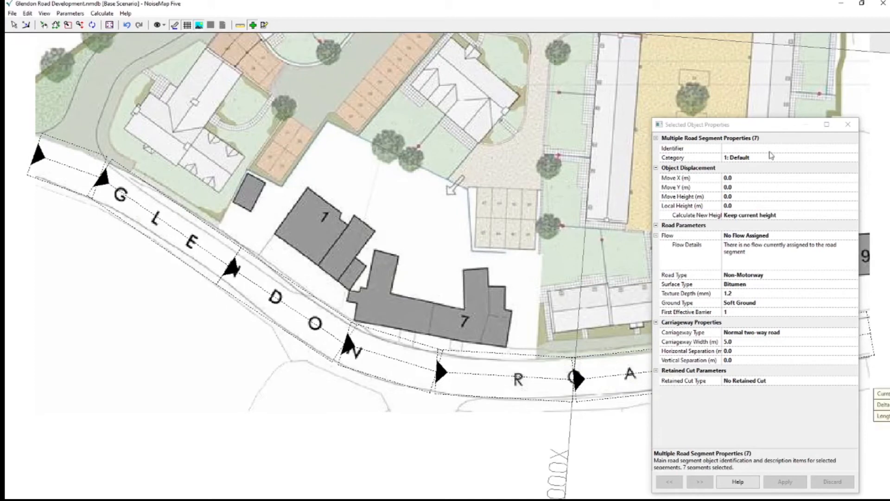
{"action": "left_click", "coordinate": [845, 125]}
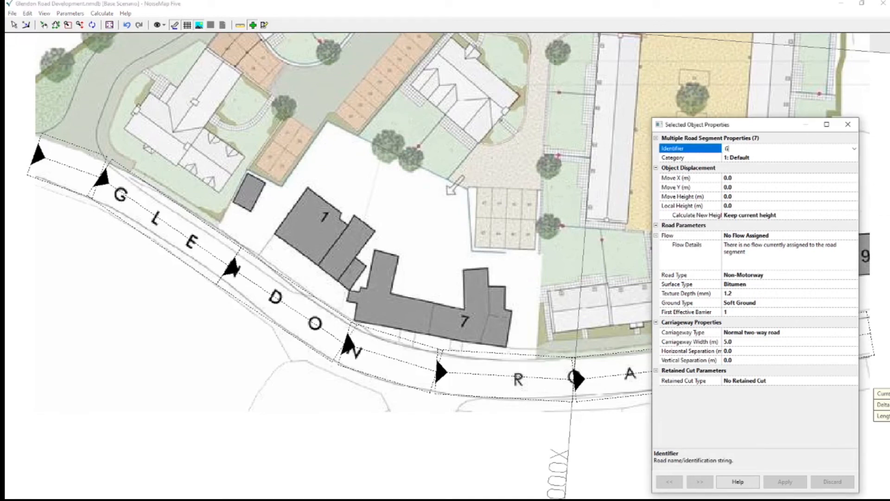
Set the segments' identifier to Glendon Road and carriageway width to 3.5 m, then apply.
{"action": "type", "text": "Glendon Road"}
{"action": "left_click", "coordinate": [790, 342]}
{"action": "type", "text": "3"}
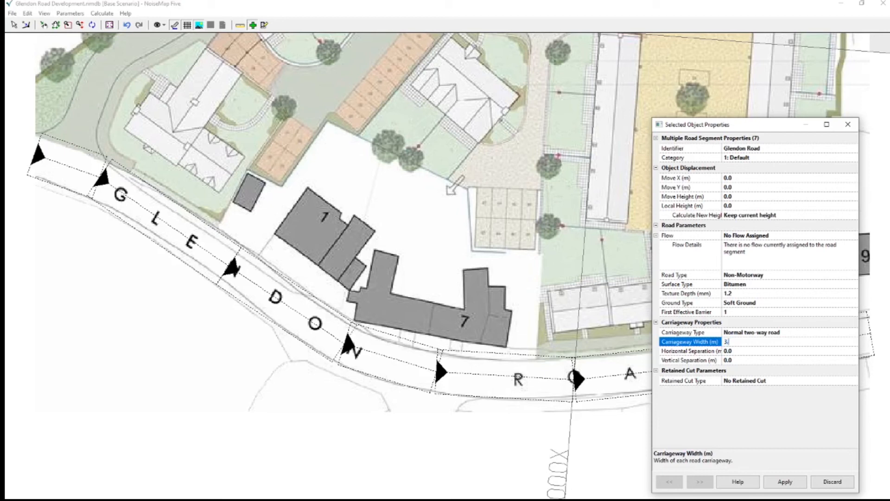
{"action": "type", "text": ".5"}
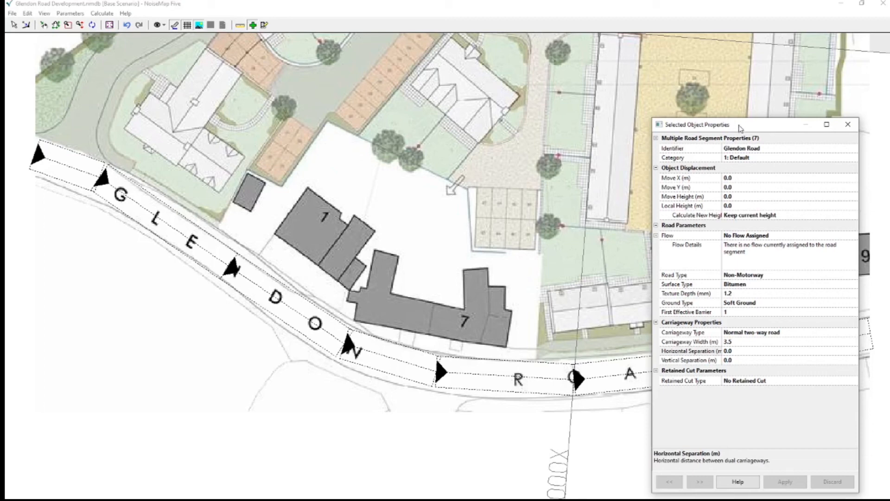
{"action": "left_click_drag", "start_coordinate": [738, 124], "coordinate": [249, 421]}
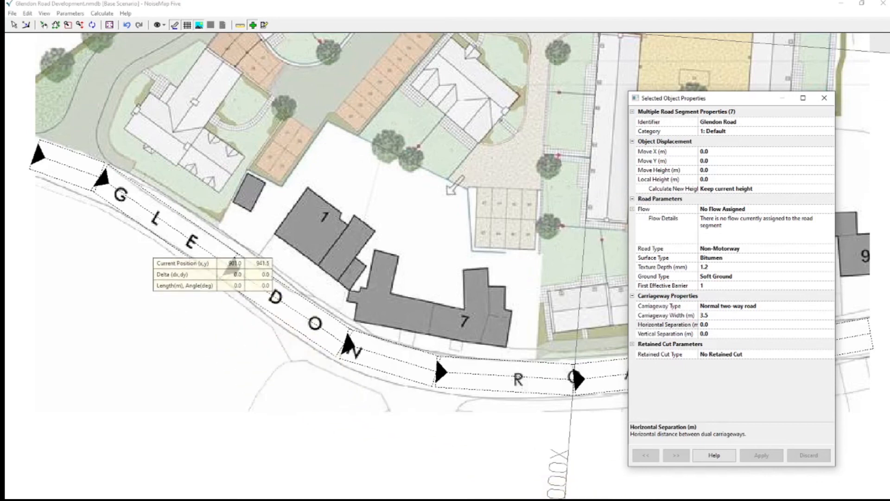
Commit the road segment changes to the current Base Scenario and acknowledge completion.
{"action": "left_click", "coordinate": [8, 11]}
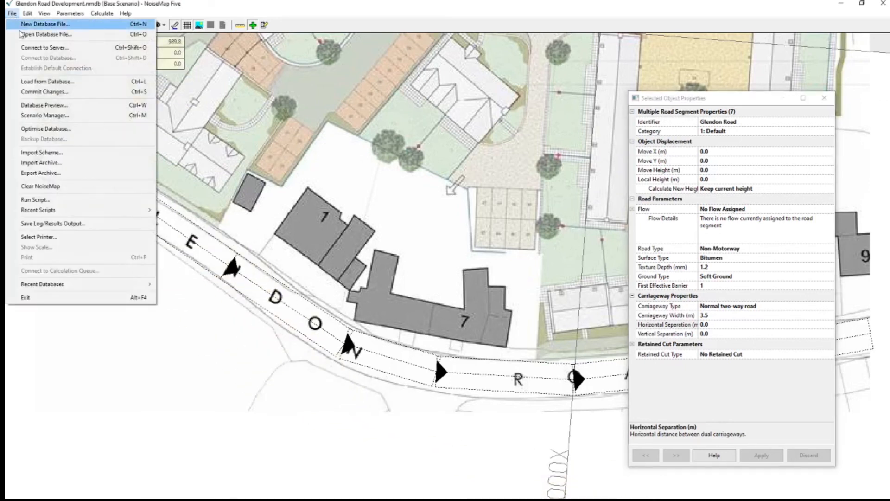
{"action": "mouse_move", "coordinate": [44, 91]}
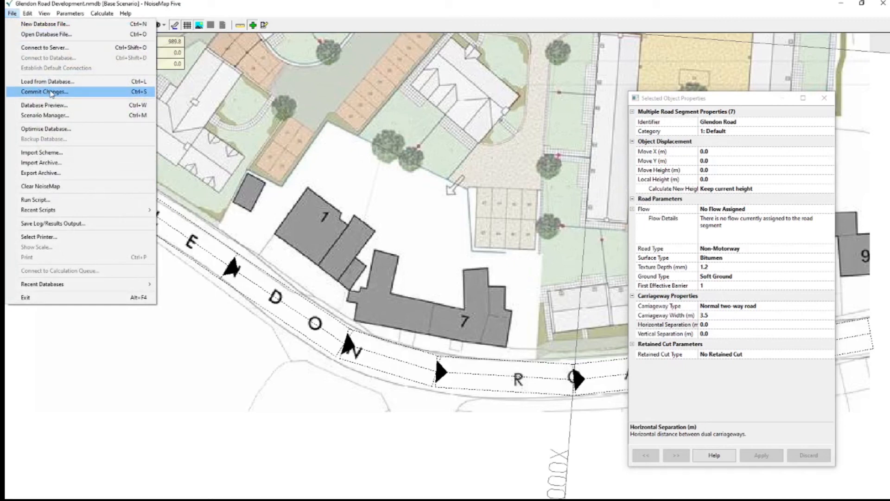
{"action": "left_click", "coordinate": [45, 91]}
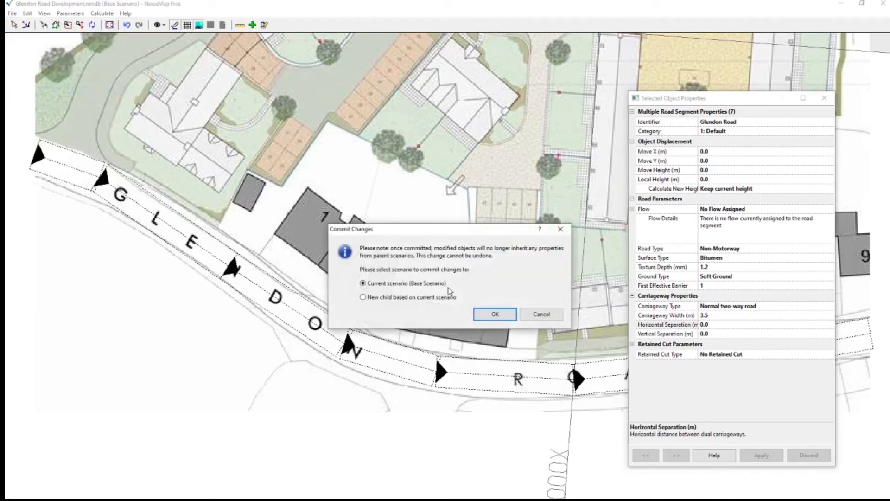
{"action": "left_click", "coordinate": [494, 313]}
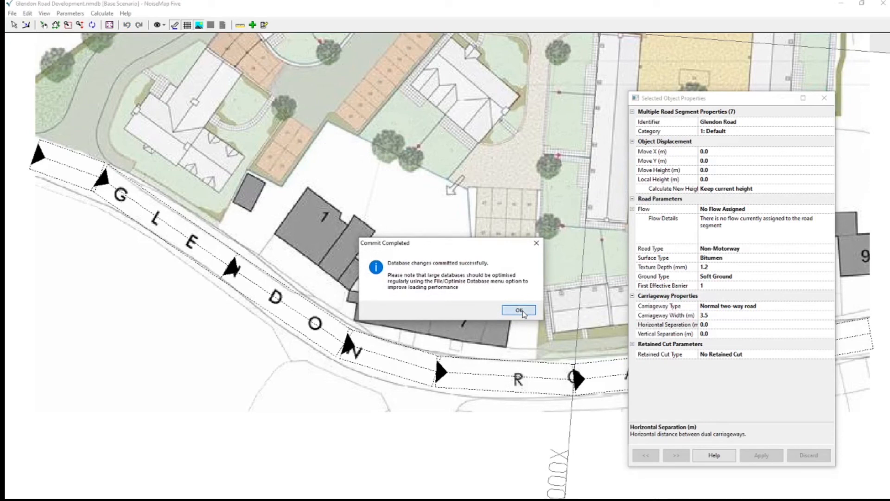
{"action": "left_click", "coordinate": [518, 310]}
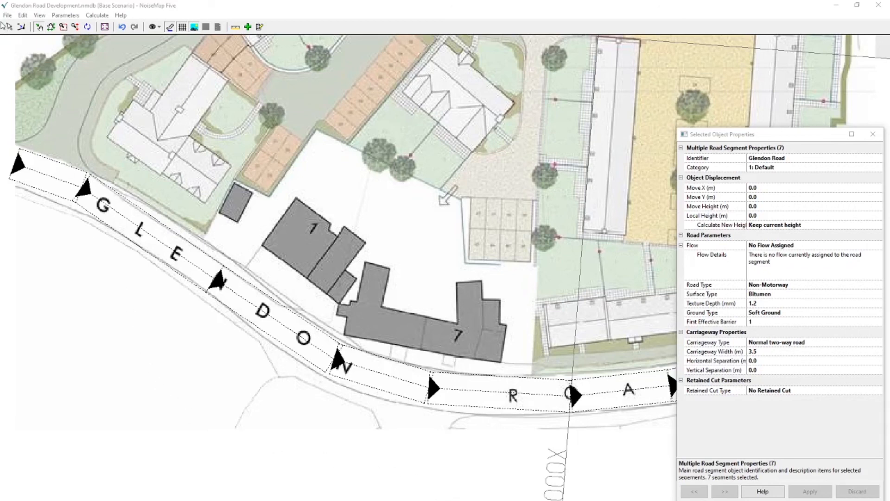
Bring up the database File commands again.
{"action": "left_click", "coordinate": [6, 17]}
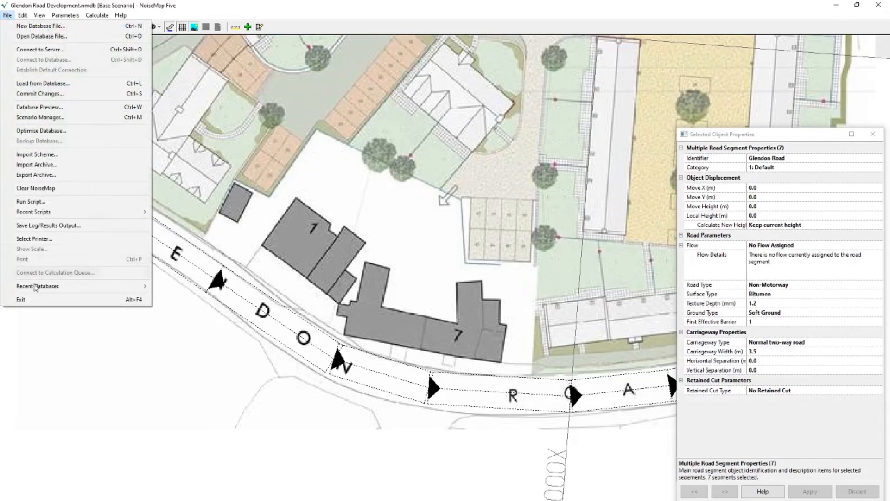